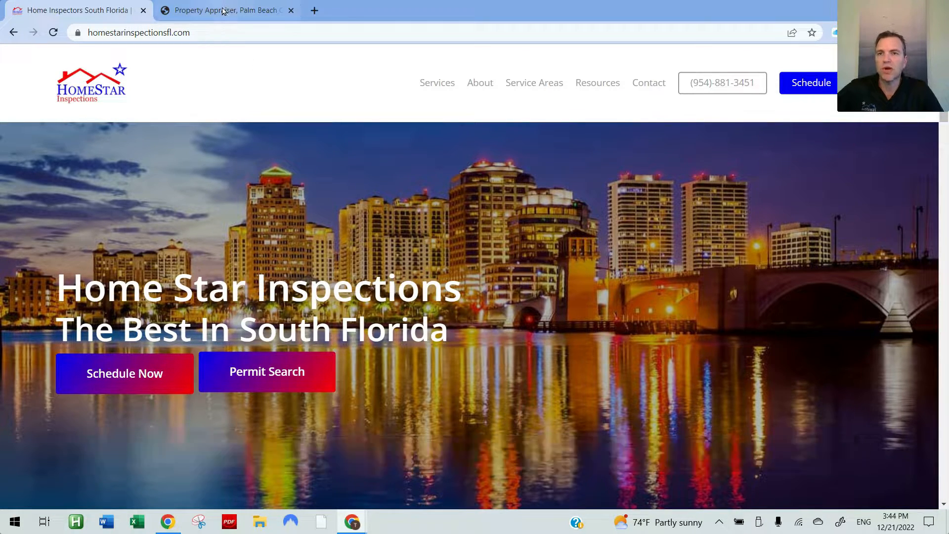
{"action": "left_click", "coordinate": [227, 10]}
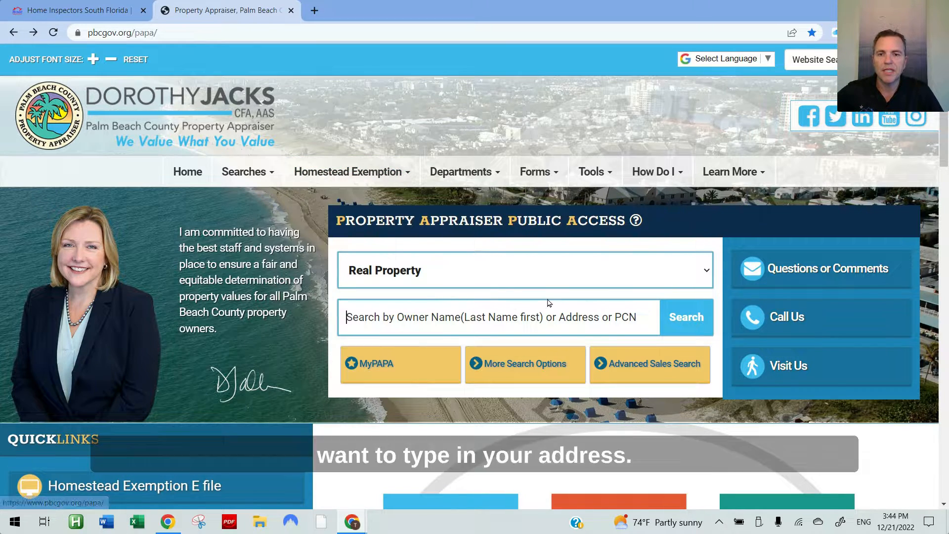
{"action": "type", "text": "17101 77"}
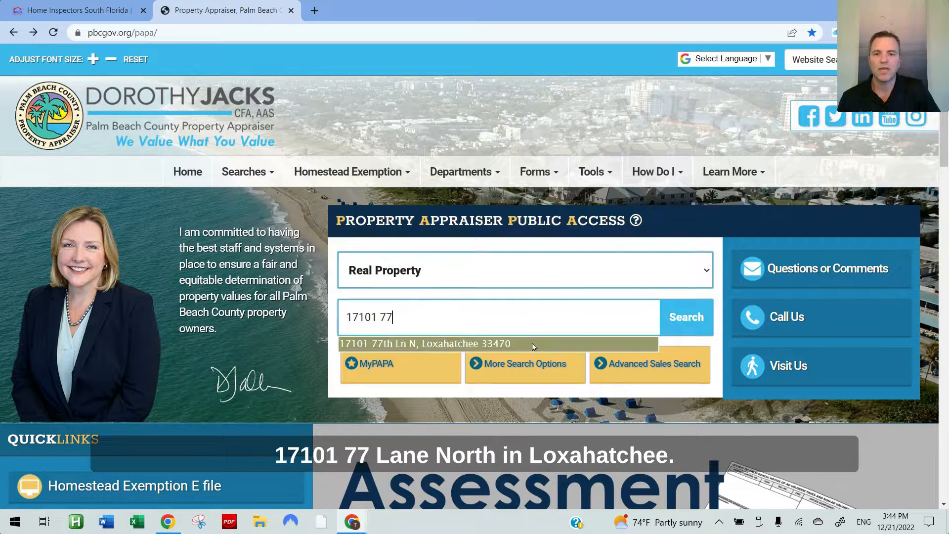
{"action": "left_click", "coordinate": [425, 343]}
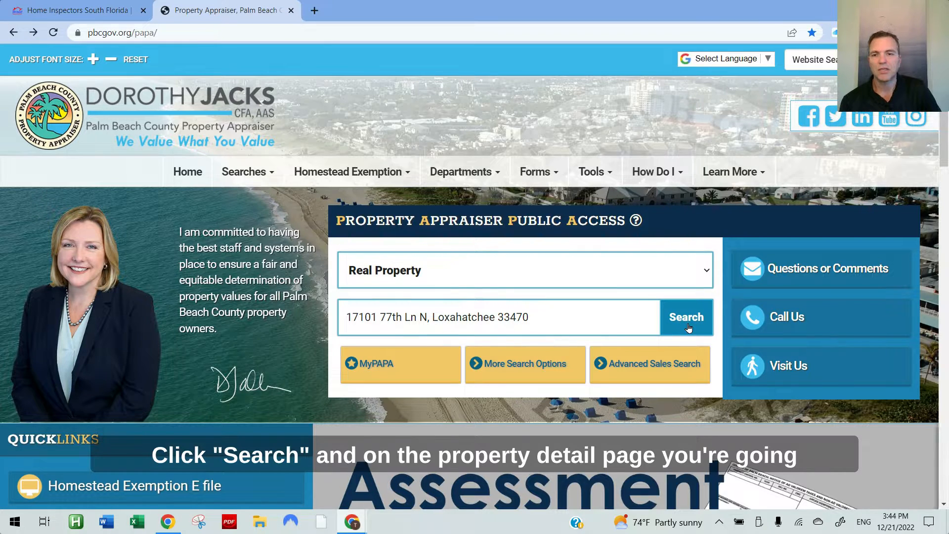
{"action": "left_click", "coordinate": [686, 316]}
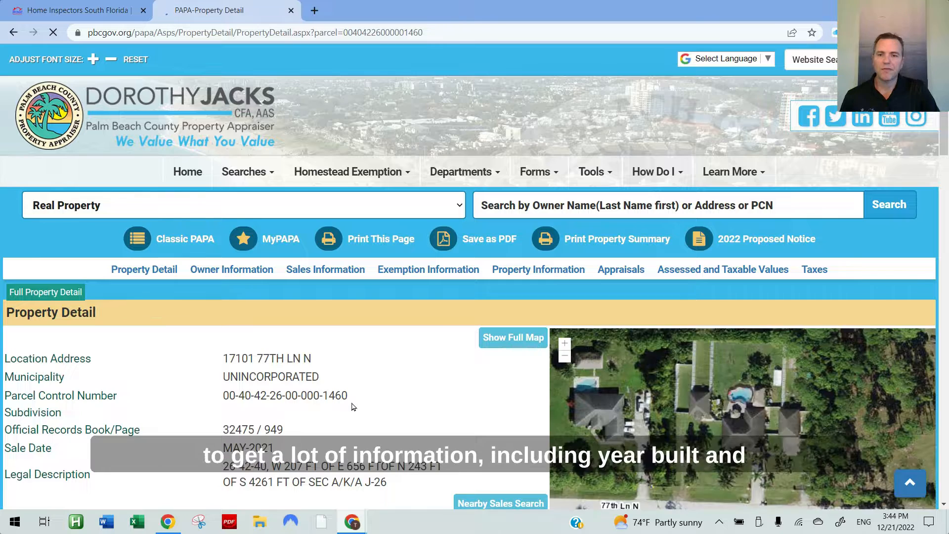
{"action": "scroll", "scroll_direction": "down", "scroll_amount": 3}
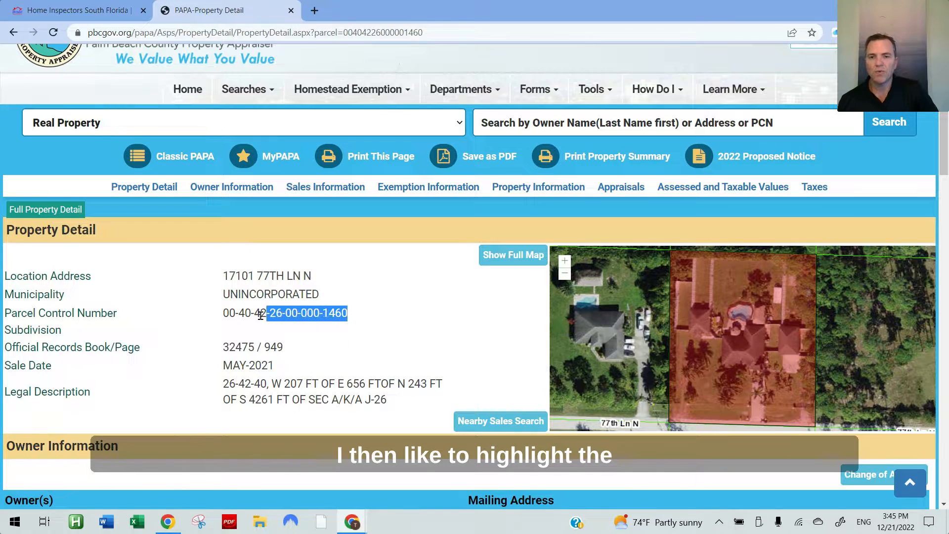
{"action": "right_click", "coordinate": [249, 313]}
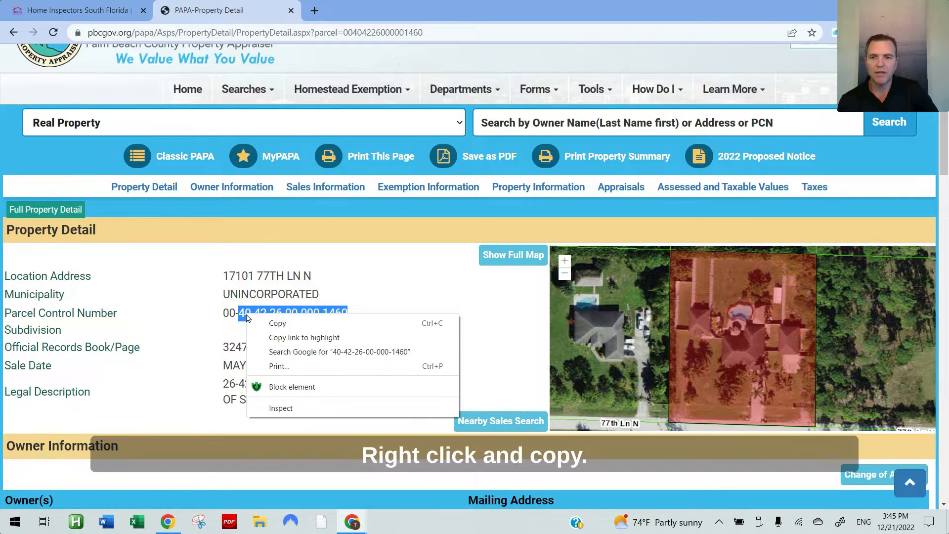
{"action": "left_click", "coordinate": [277, 322]}
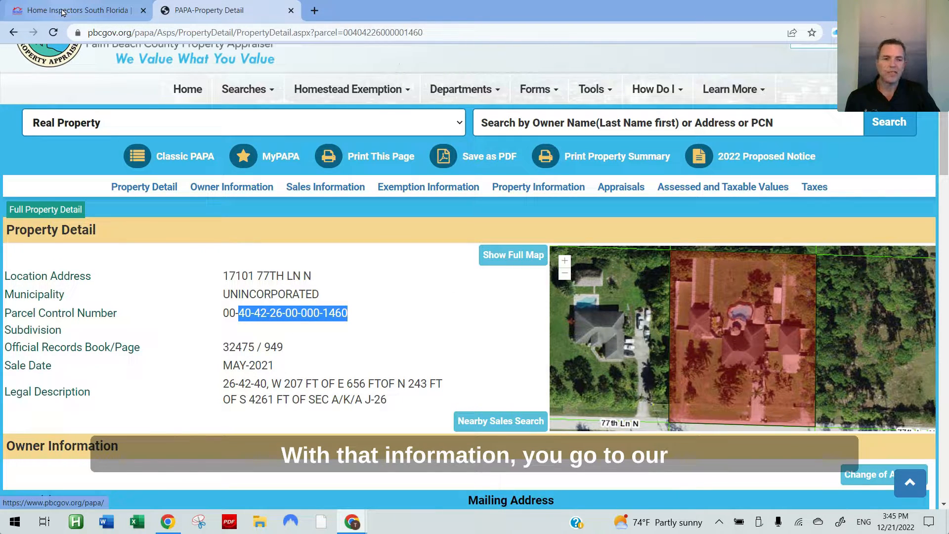
Step: Reach HomeStar's Permit Search page and expand the Palm Beach County permit links
{"action": "left_click", "coordinate": [79, 10]}
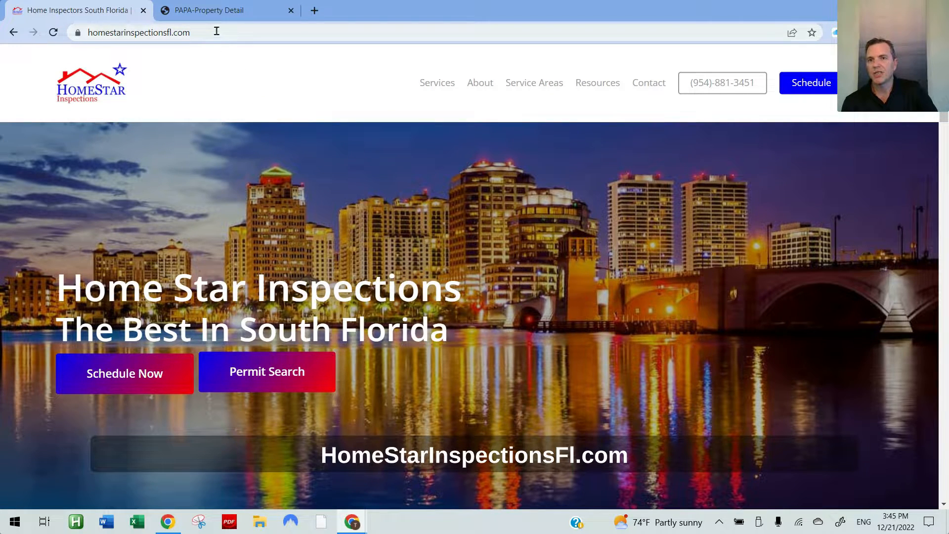
{"action": "mouse_move", "coordinate": [77, 32]}
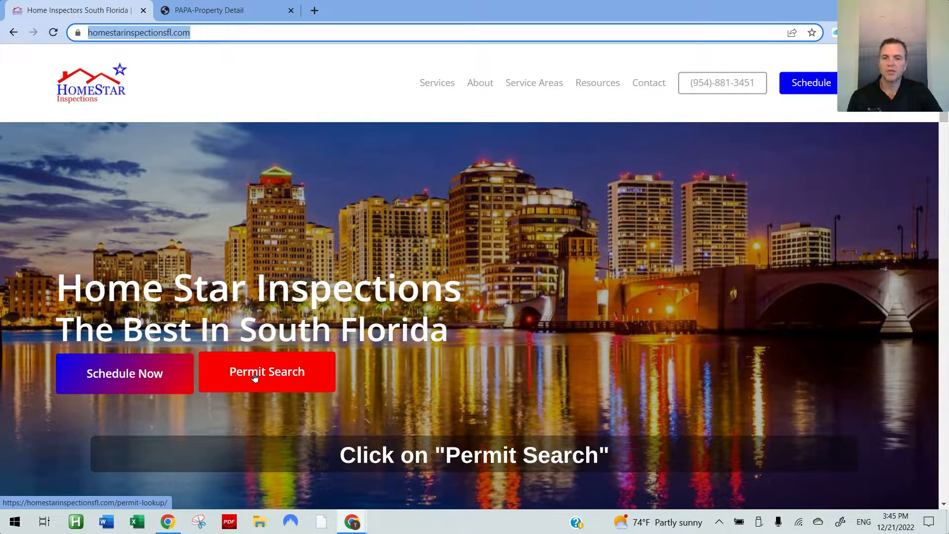
{"action": "left_click", "coordinate": [266, 372]}
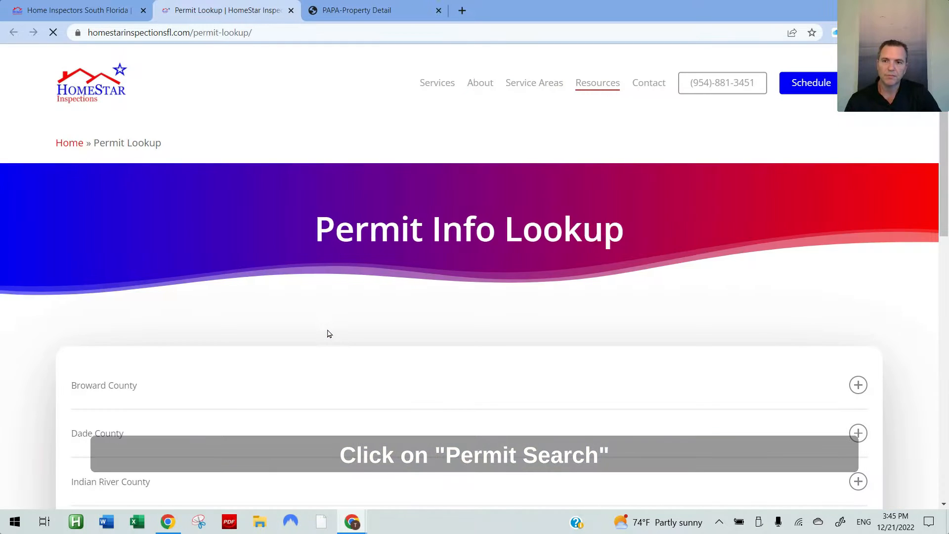
{"action": "scroll", "scroll_direction": "down", "scroll_amount": 3}
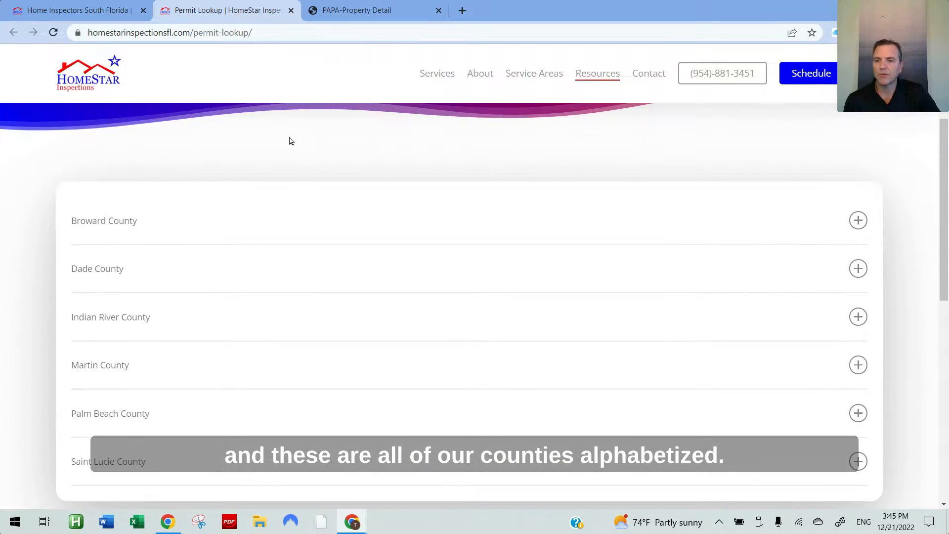
{"action": "mouse_move", "coordinate": [117, 417]}
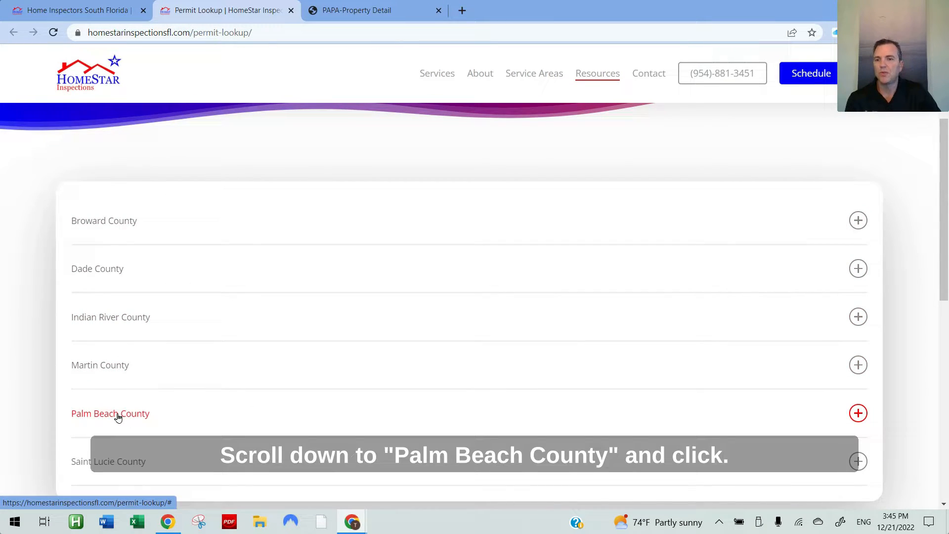
{"action": "left_click", "coordinate": [110, 414]}
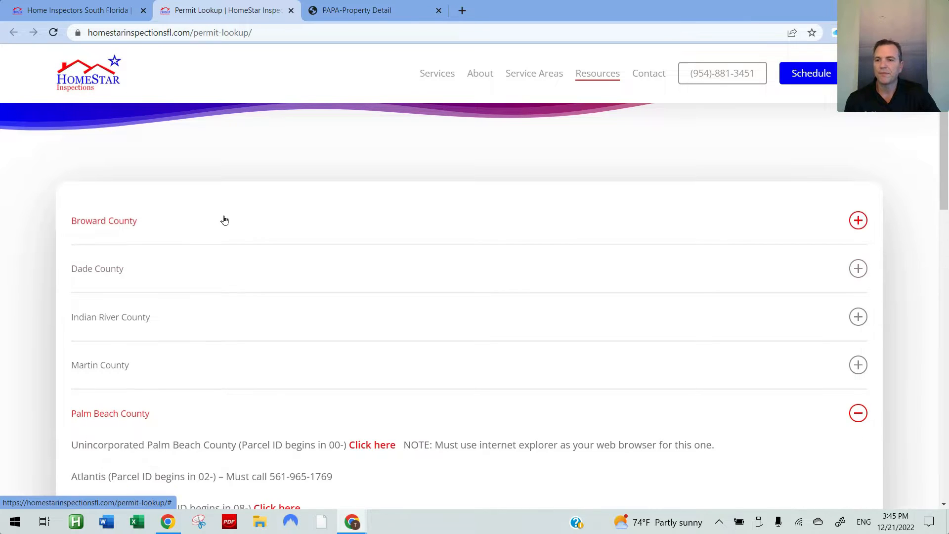
Step: Follow the Unincorporated Palm Beach County link to the county's ePZB portal
{"action": "scroll", "scroll_direction": "down", "scroll_amount": 3}
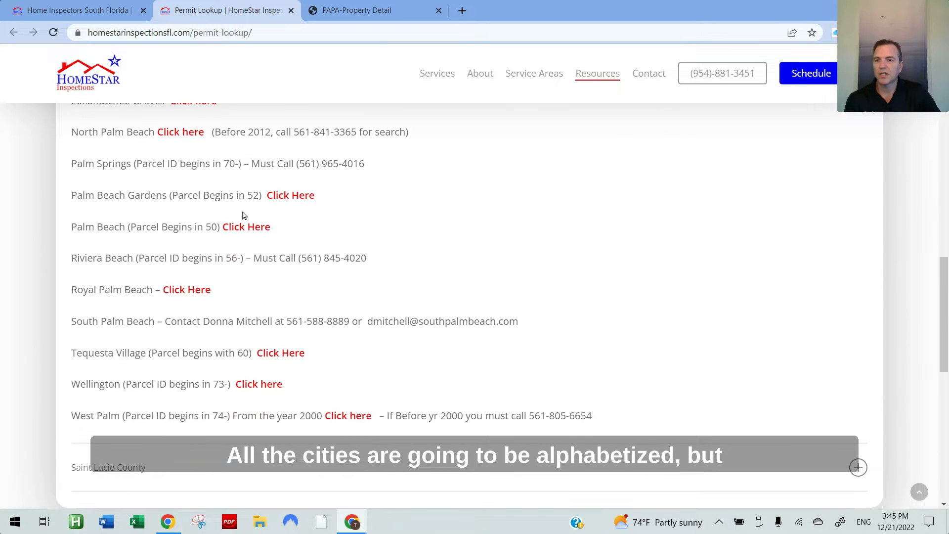
{"action": "scroll", "scroll_direction": "up", "scroll_amount": 3}
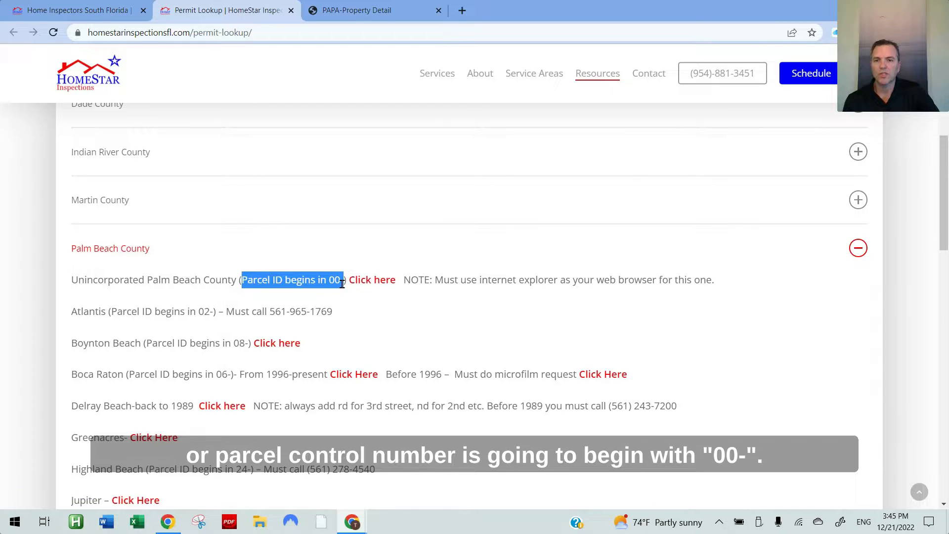
{"action": "mouse_move", "coordinate": [425, 321]}
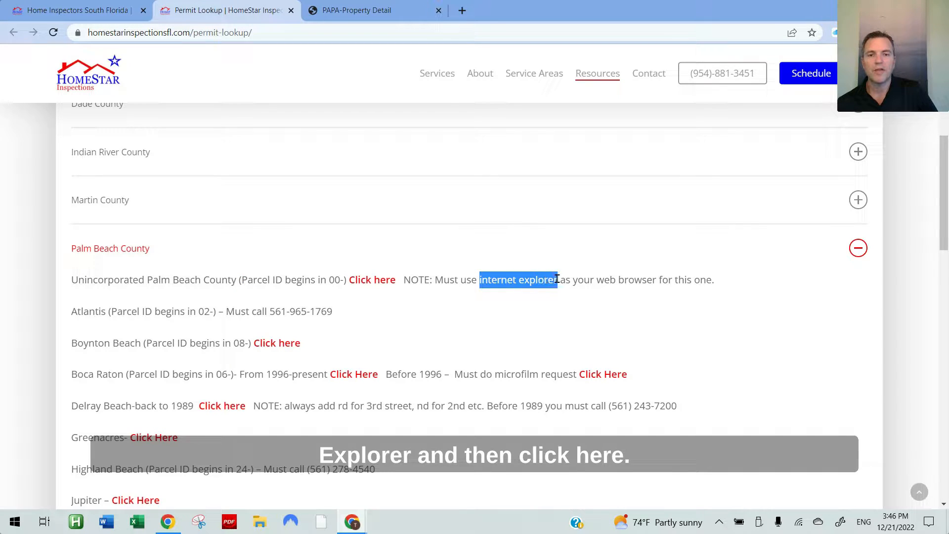
{"action": "left_click", "coordinate": [372, 280]}
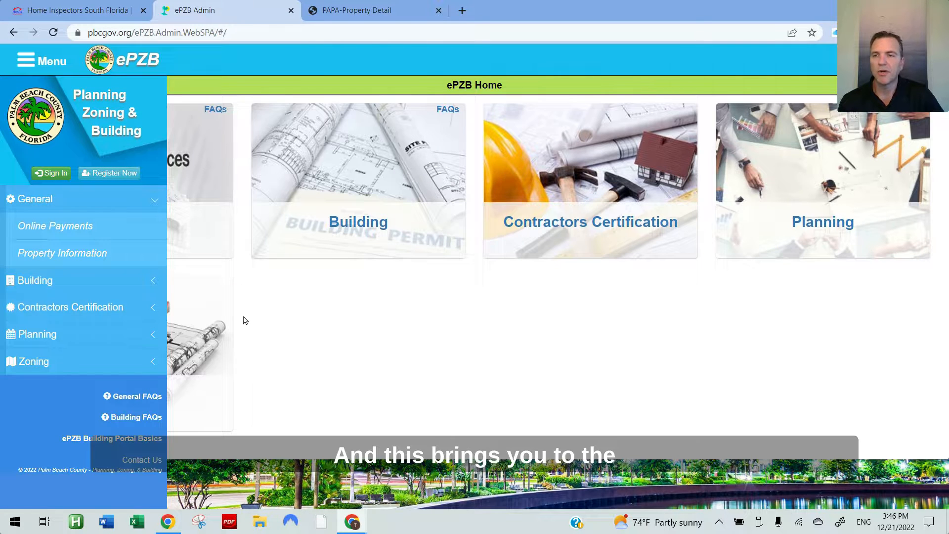
{"action": "mouse_move", "coordinate": [296, 334]}
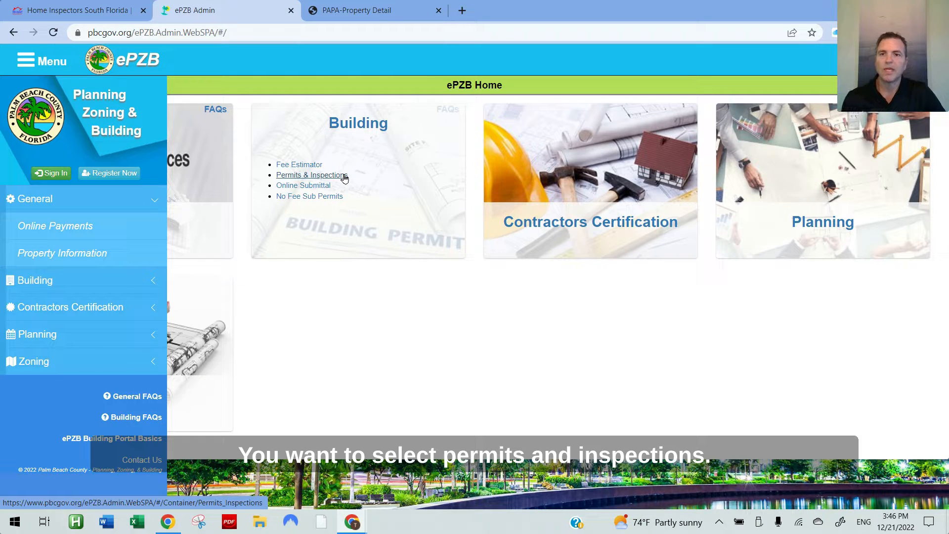
Step: Choose Permits & Inspections under the Building tile to reach the permit search
{"action": "left_click", "coordinate": [310, 175]}
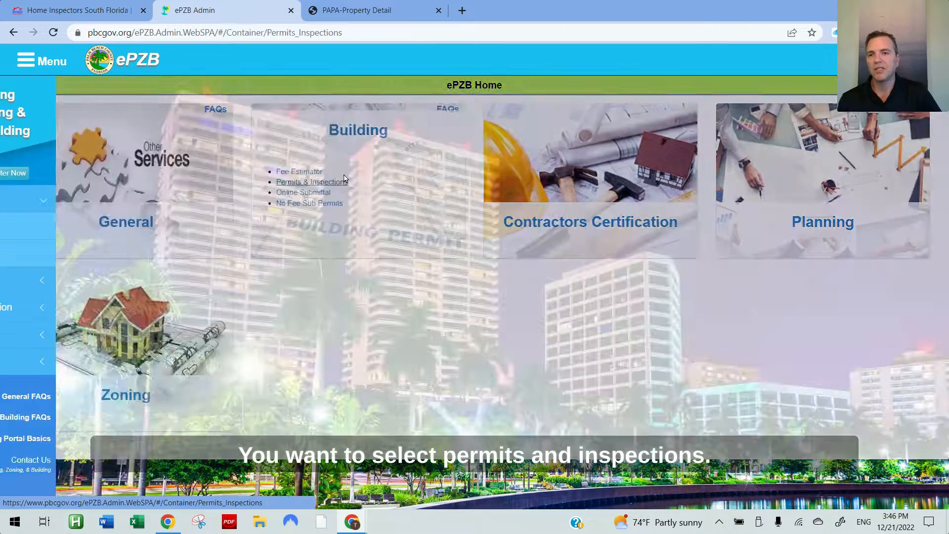
{"action": "left_click", "coordinate": [309, 182]}
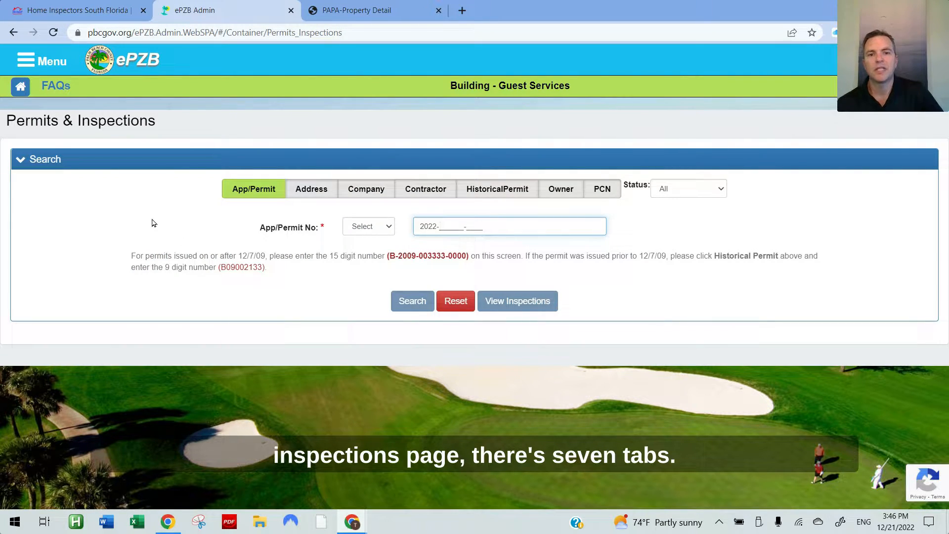
{"action": "mouse_move", "coordinate": [319, 201]}
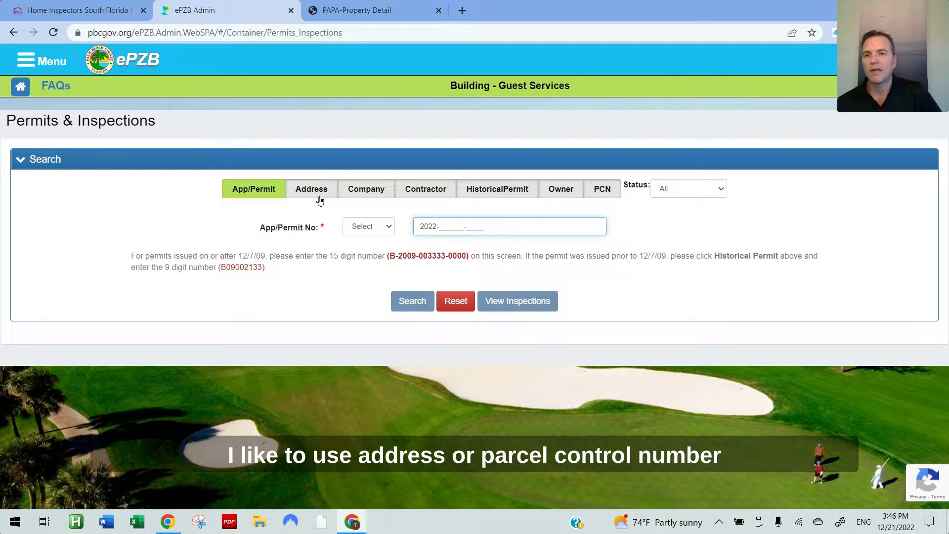
{"action": "left_click", "coordinate": [311, 188]}
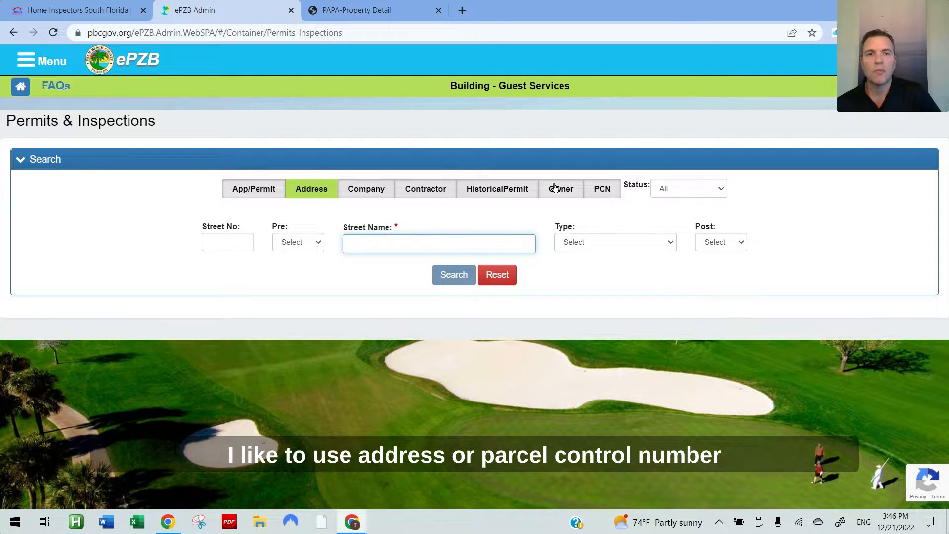
{"action": "left_click", "coordinate": [603, 189]}
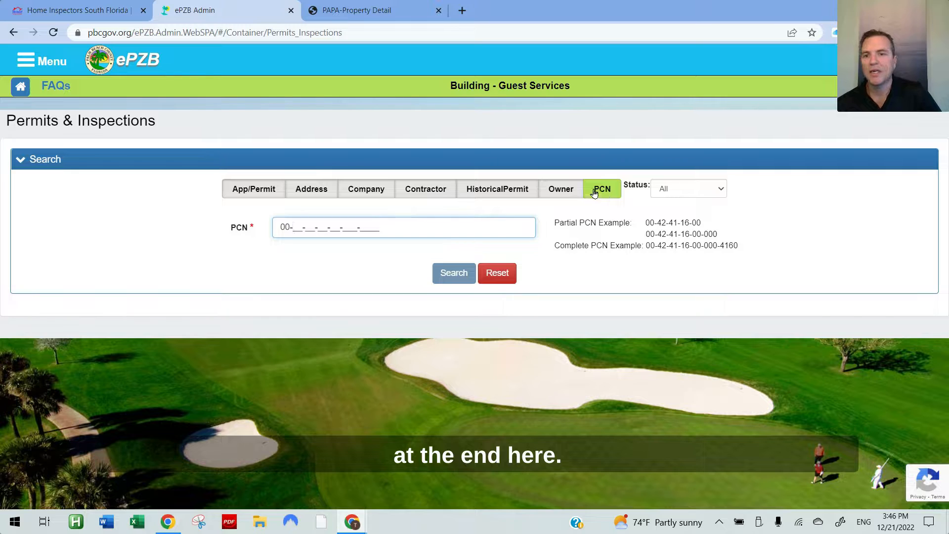
{"action": "left_click", "coordinate": [312, 189]}
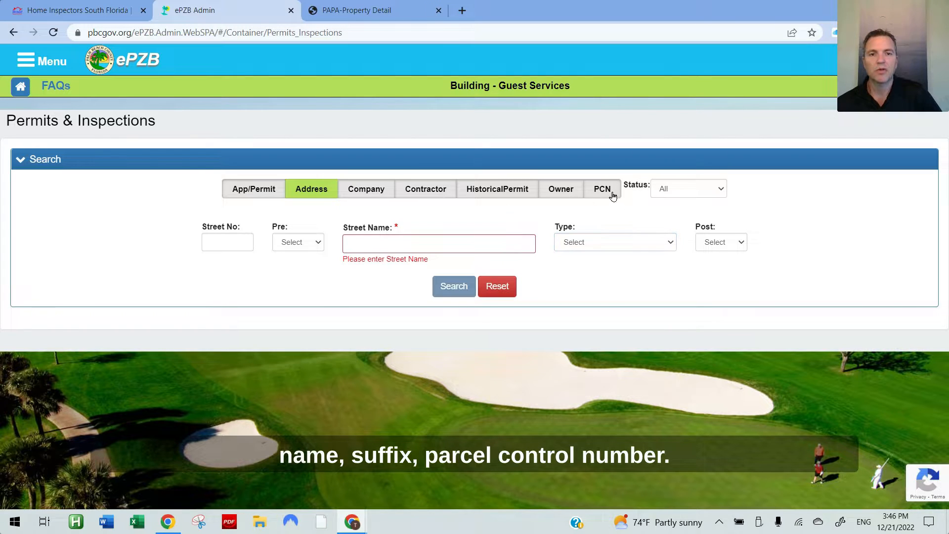
{"action": "left_click", "coordinate": [601, 188]}
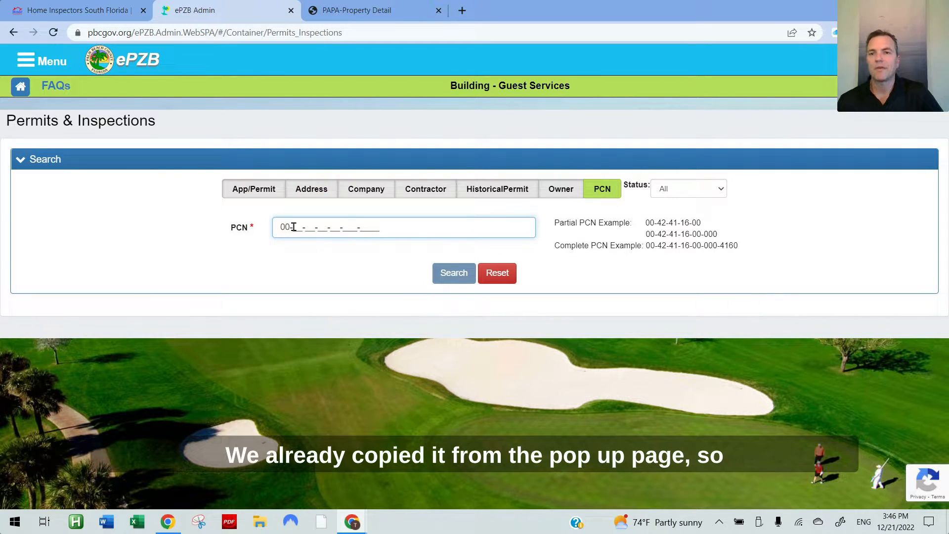
{"action": "right_click", "coordinate": [292, 227]}
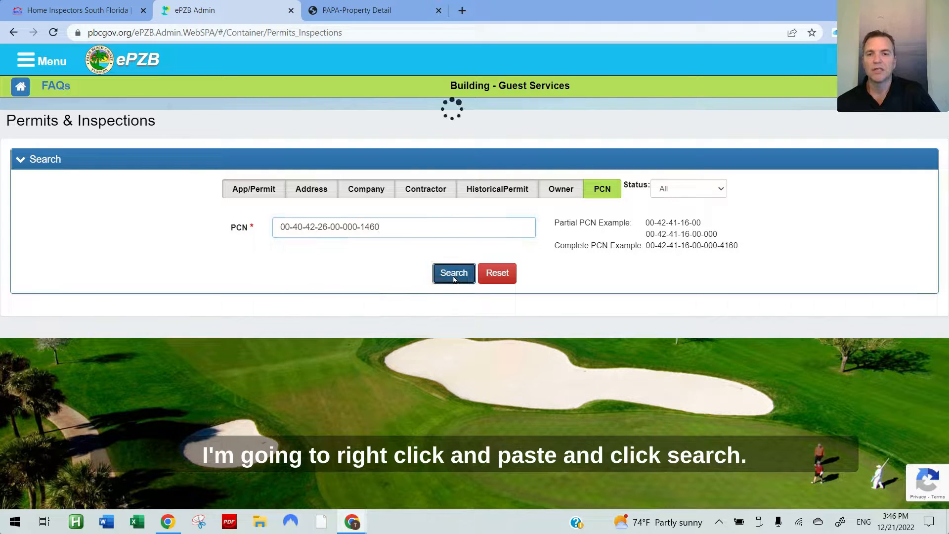
Step: Run the PCN search and show all 30 permit records on one page
{"action": "left_click", "coordinate": [453, 273]}
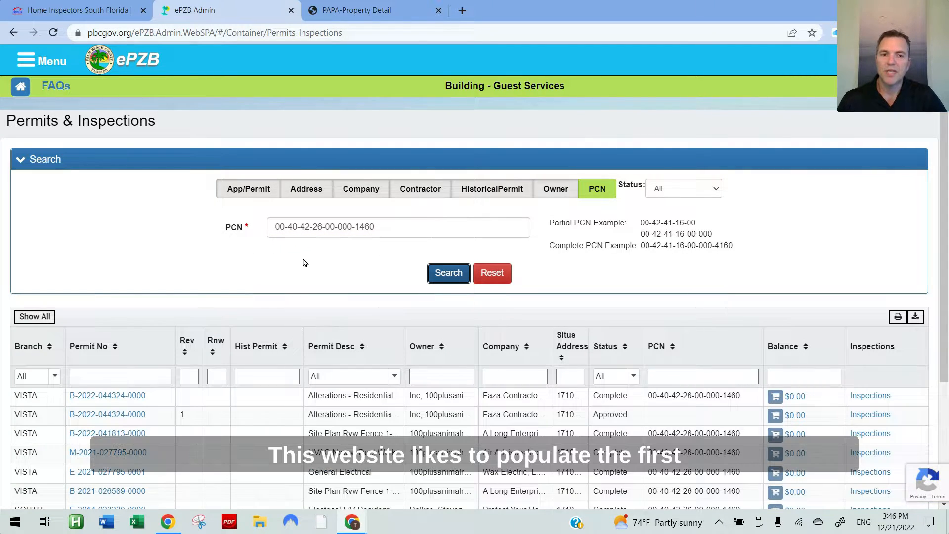
{"action": "scroll", "scroll_direction": "down", "scroll_amount": 3}
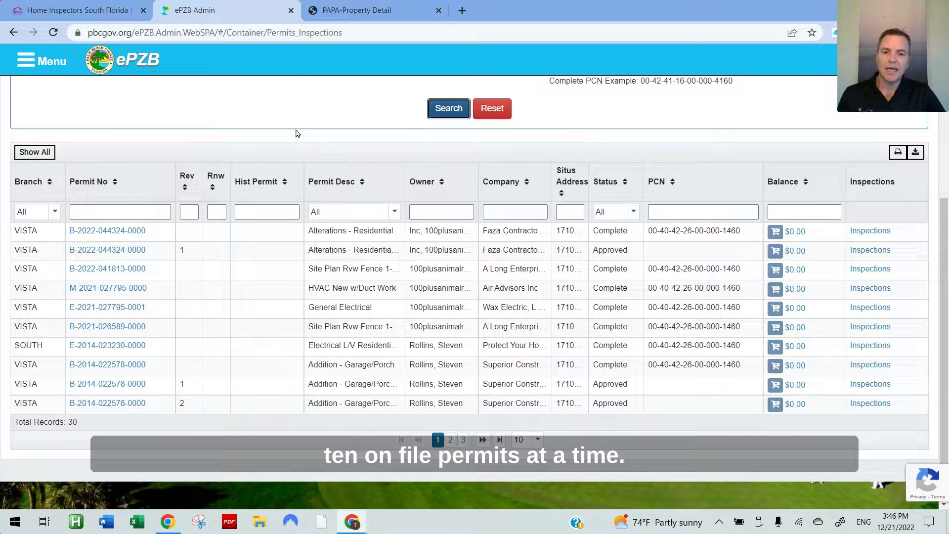
{"action": "left_click", "coordinate": [535, 439]}
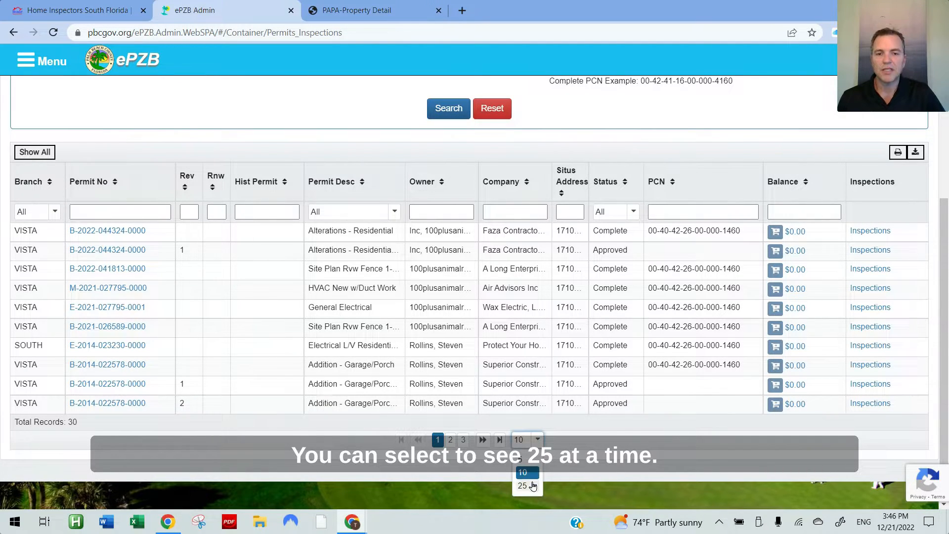
{"action": "left_click", "coordinate": [522, 486]}
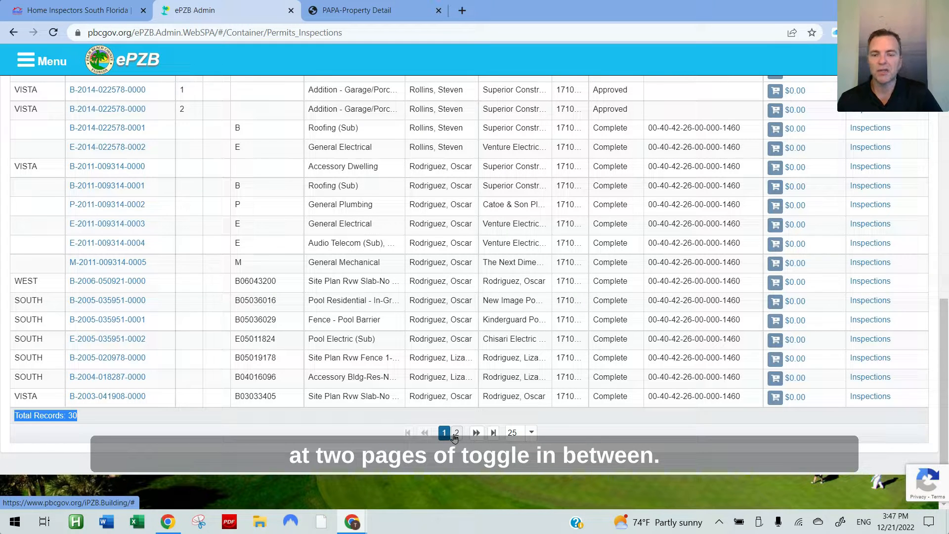
{"action": "scroll", "scroll_direction": "up", "scroll_amount": 3}
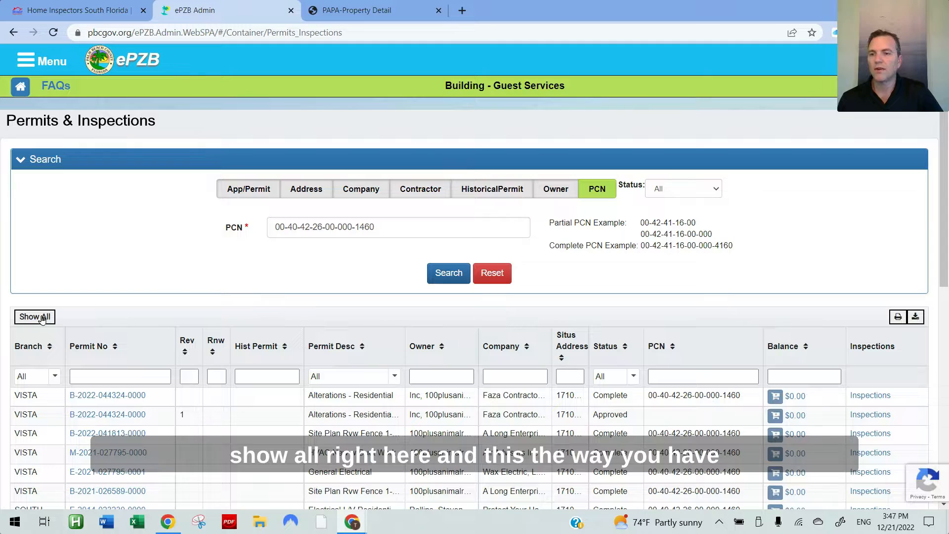
{"action": "scroll", "scroll_direction": "down", "scroll_amount": 3}
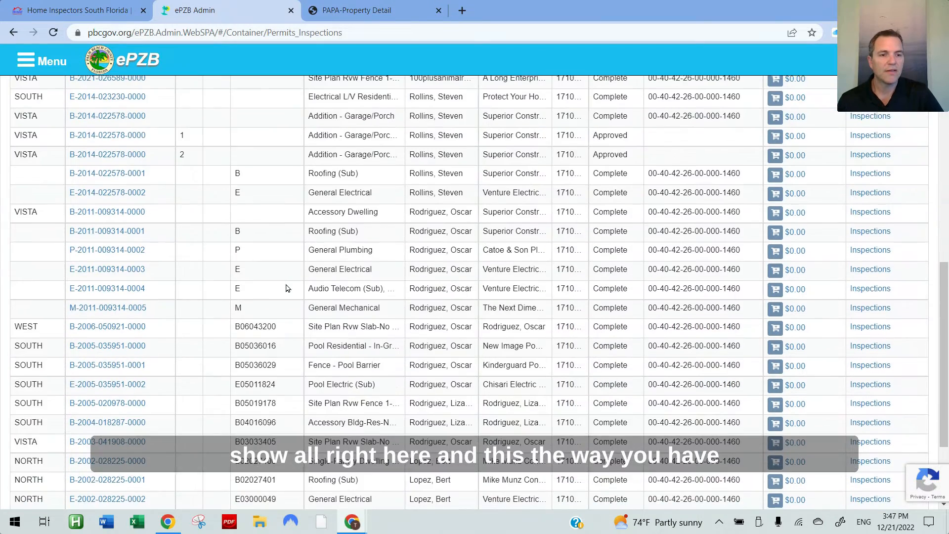
{"action": "scroll", "scroll_direction": "up", "scroll_amount": 3}
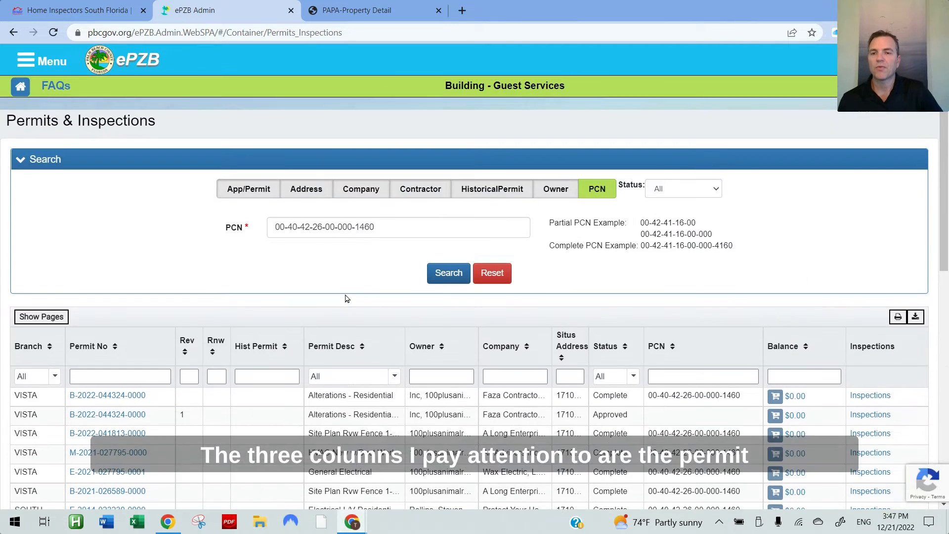
{"action": "scroll", "scroll_direction": "down", "scroll_amount": 3}
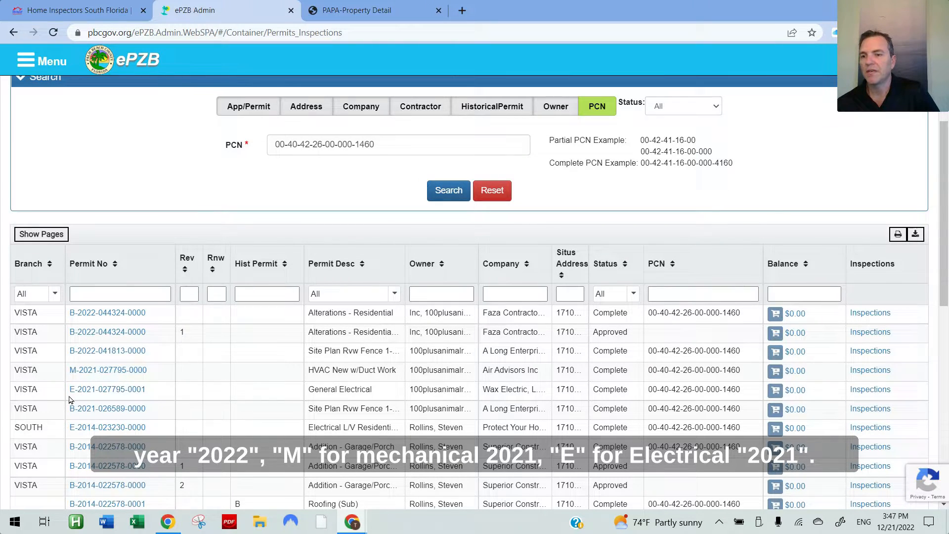
{"action": "scroll", "scroll_direction": "down", "scroll_amount": 3}
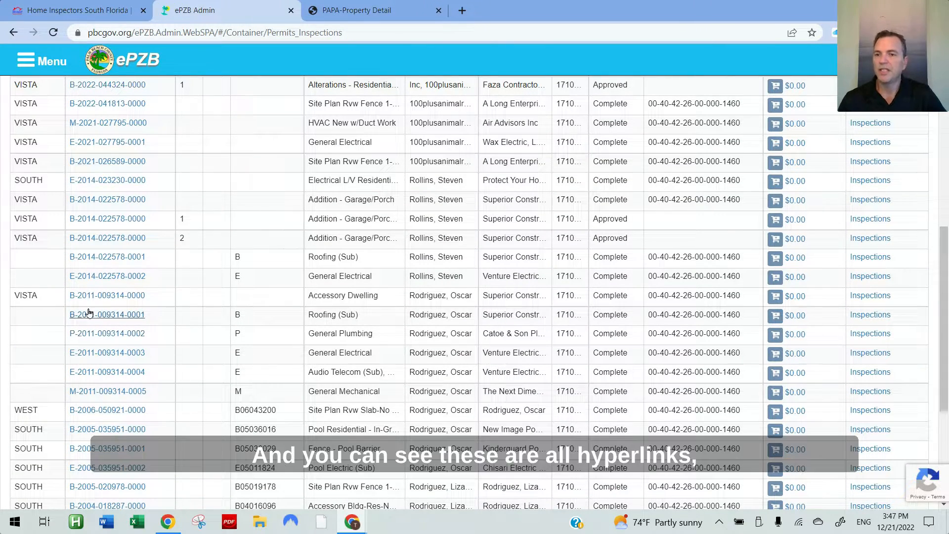
{"action": "mouse_move", "coordinate": [106, 218]}
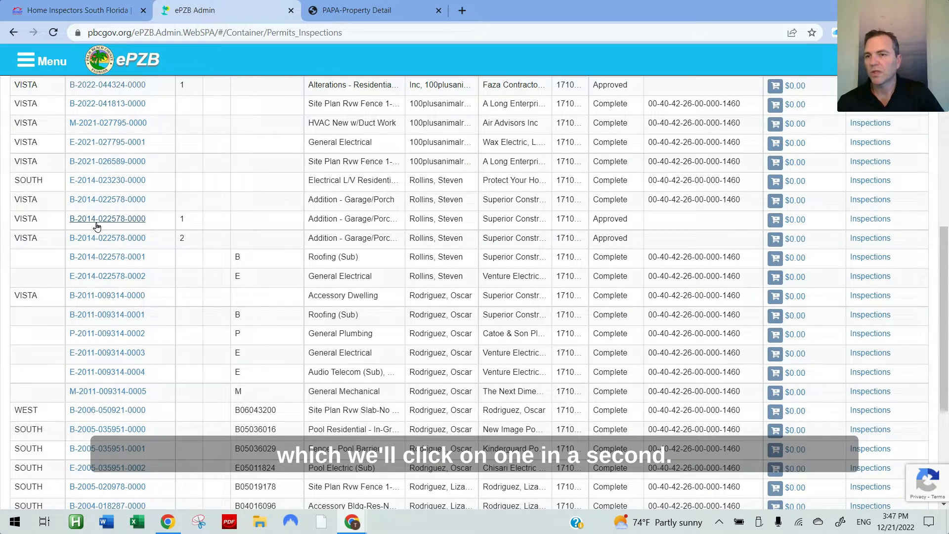
{"action": "scroll", "scroll_direction": "up", "scroll_amount": 3}
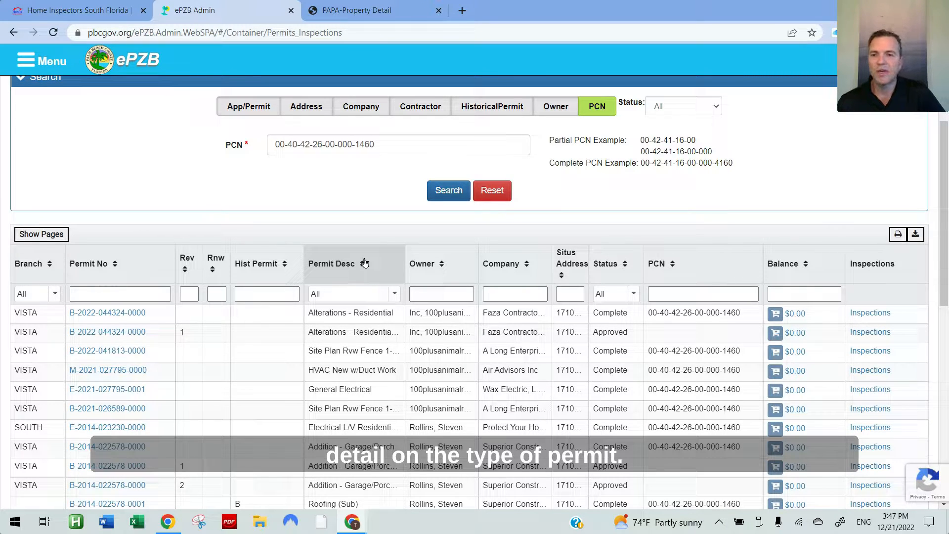
{"action": "mouse_move", "coordinate": [350, 312]}
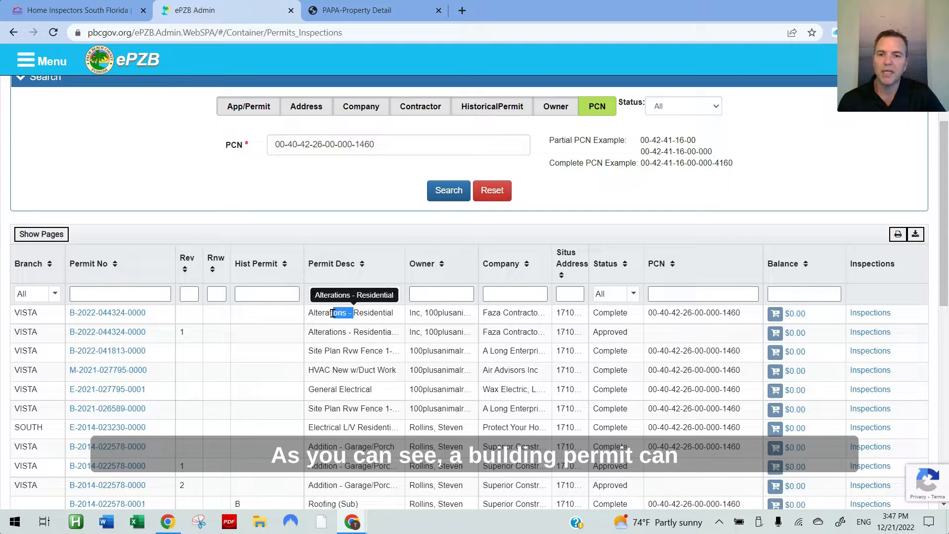
{"action": "mouse_move", "coordinate": [354, 350]}
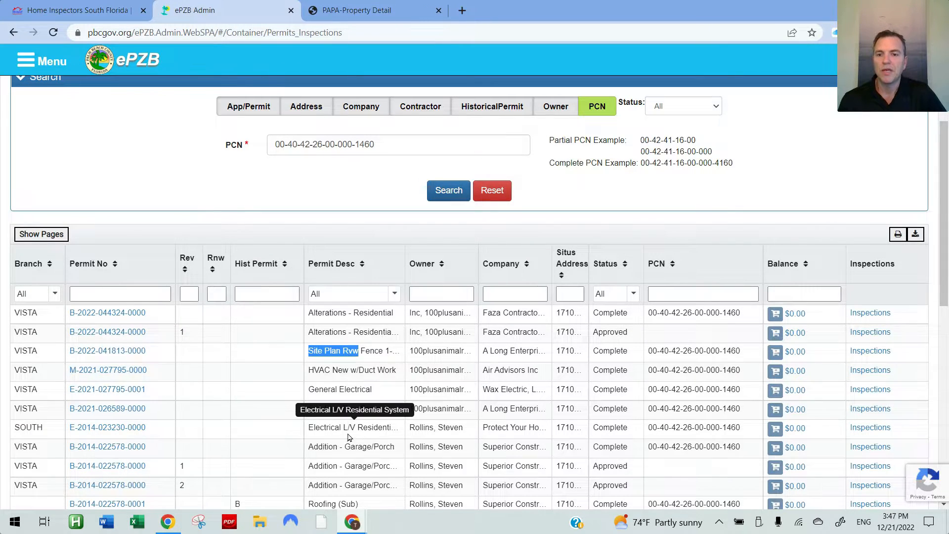
{"action": "scroll", "scroll_direction": "down", "scroll_amount": 3}
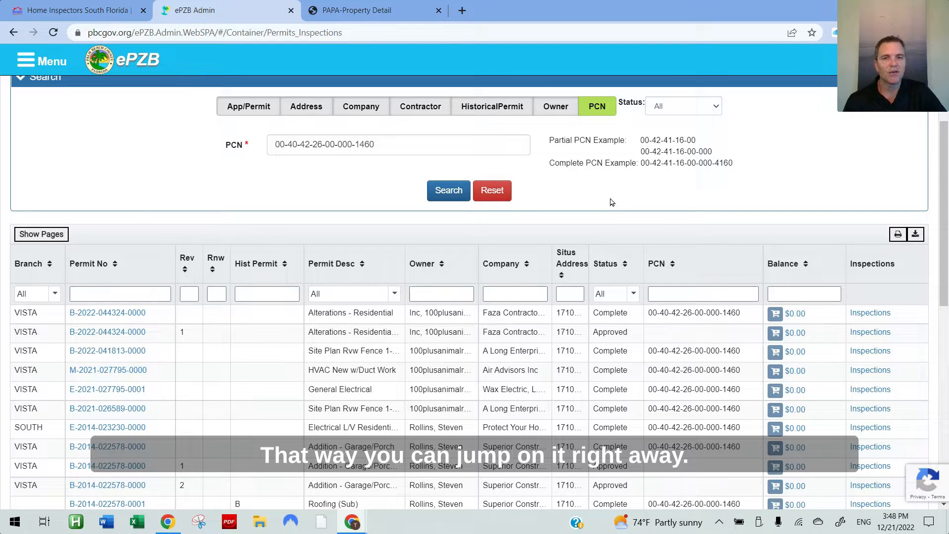
{"action": "scroll", "scroll_direction": "down", "scroll_amount": 3}
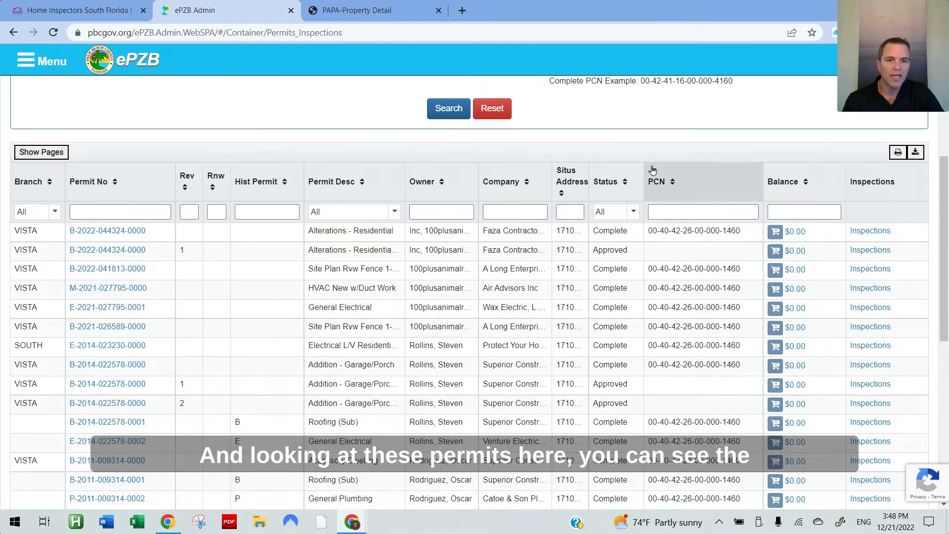
{"action": "mouse_move", "coordinate": [629, 245]}
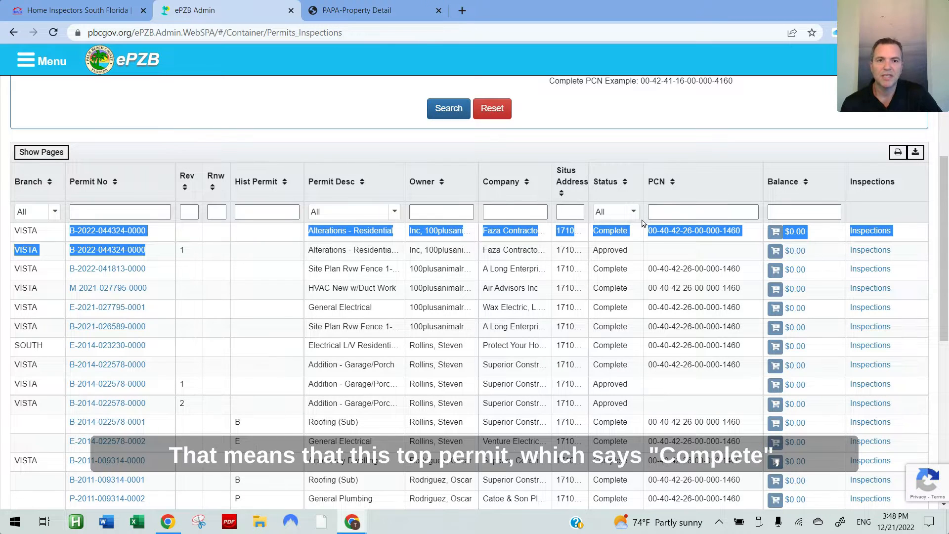
{"action": "left_click", "coordinate": [610, 231]}
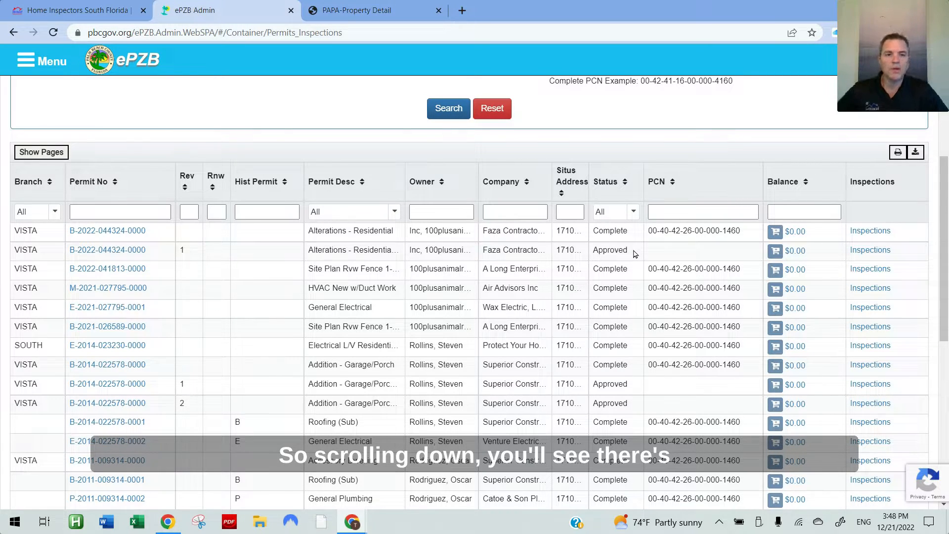
{"action": "mouse_move", "coordinate": [631, 401]}
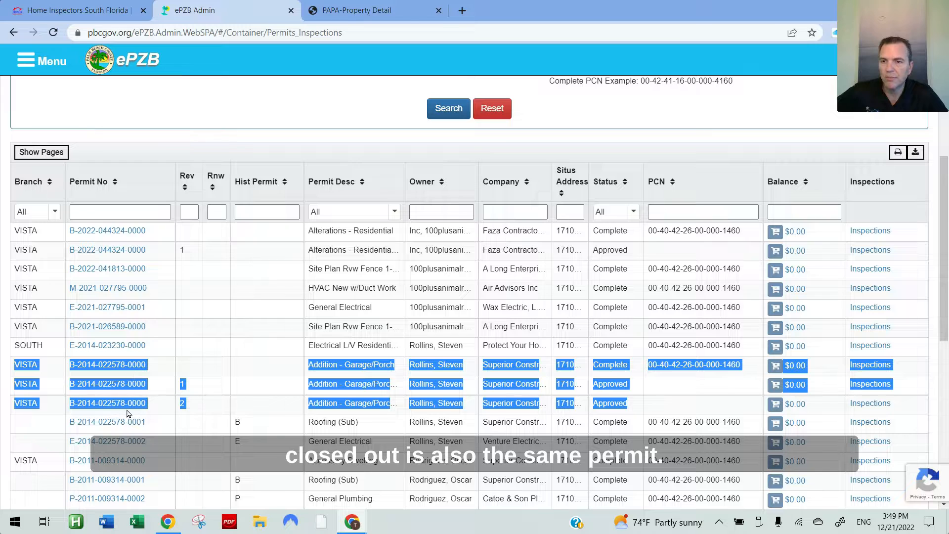
{"action": "mouse_move", "coordinate": [632, 385]}
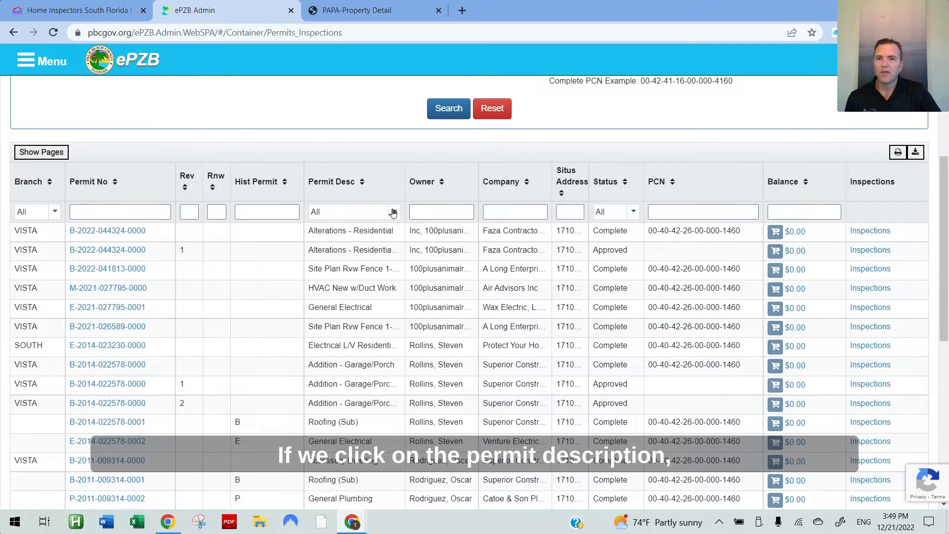
{"action": "left_click", "coordinate": [336, 182]}
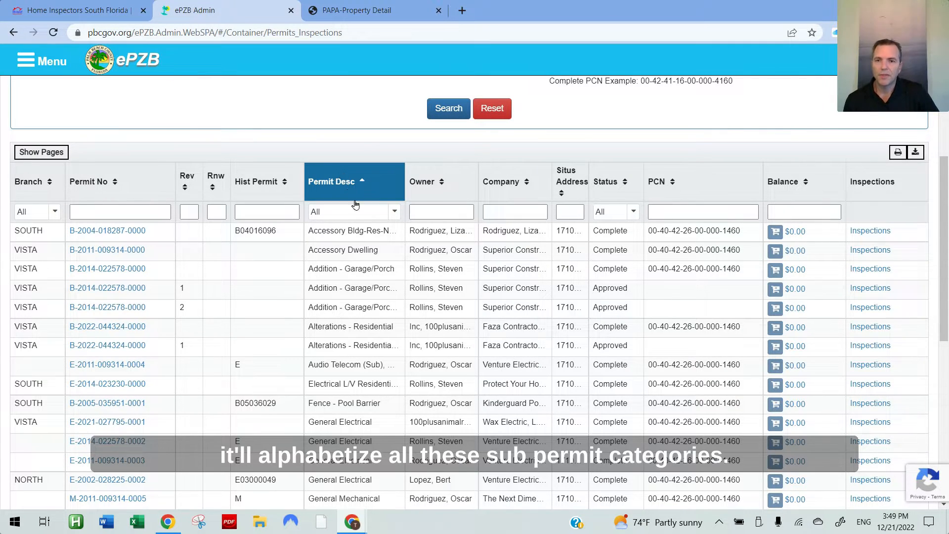
{"action": "scroll", "scroll_direction": "down", "scroll_amount": 3}
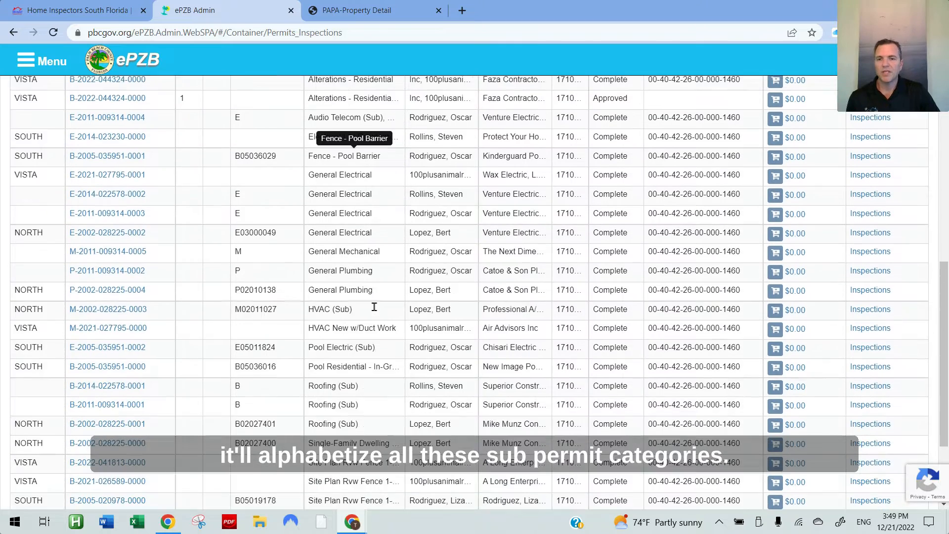
{"action": "scroll", "scroll_direction": "down", "scroll_amount": 3}
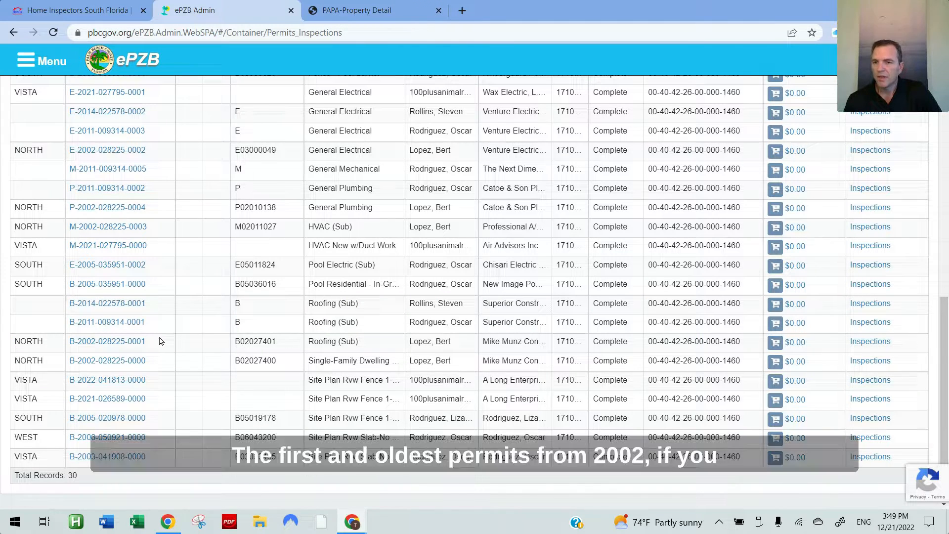
{"action": "double_click", "coordinate": [107, 341]}
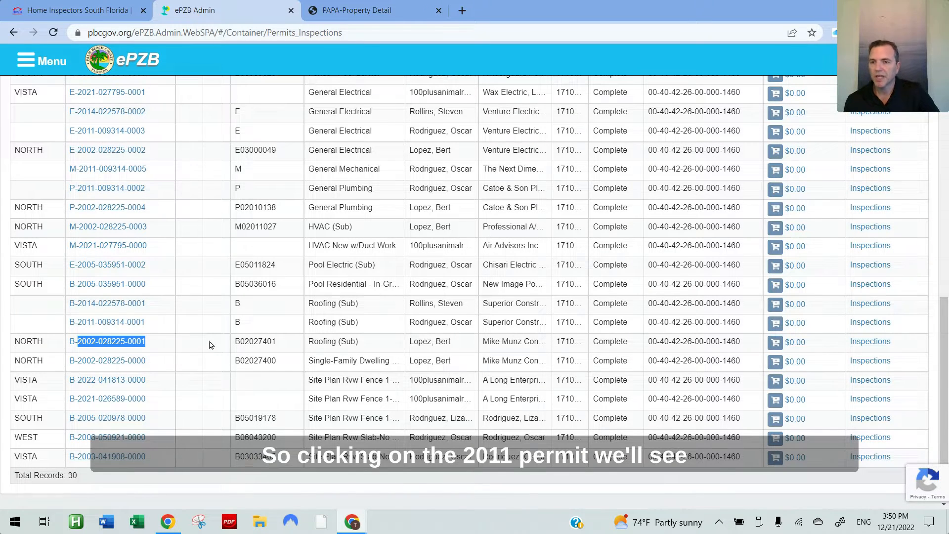
Step: Review the 2011 Accessory Dwelling permit, then view the parcel's aerial on the PAPA page
{"action": "left_click", "coordinate": [107, 322]}
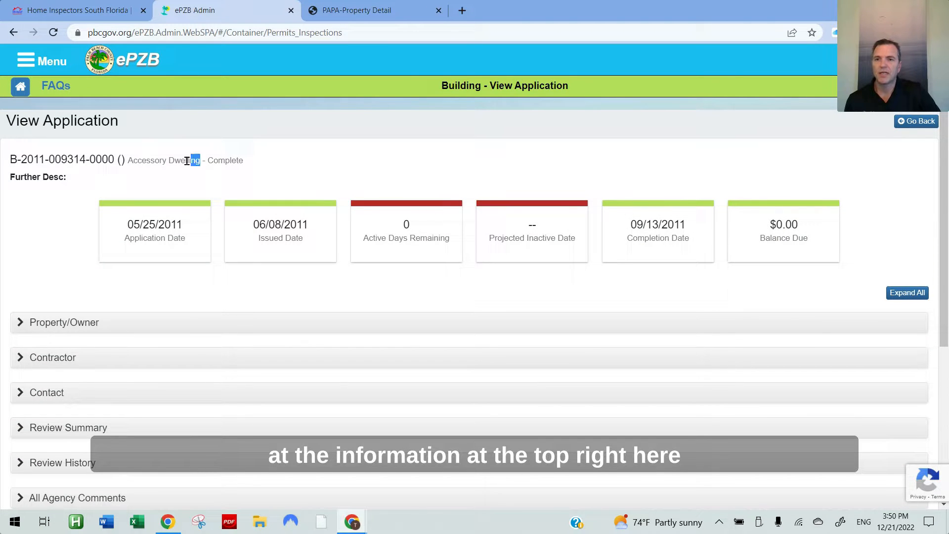
{"action": "double_click", "coordinate": [163, 160]}
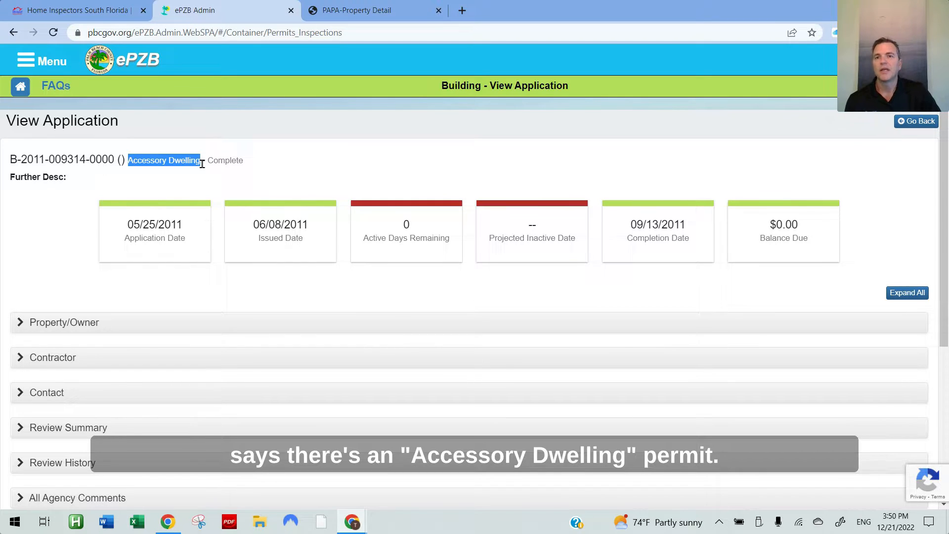
{"action": "left_click", "coordinate": [356, 10]}
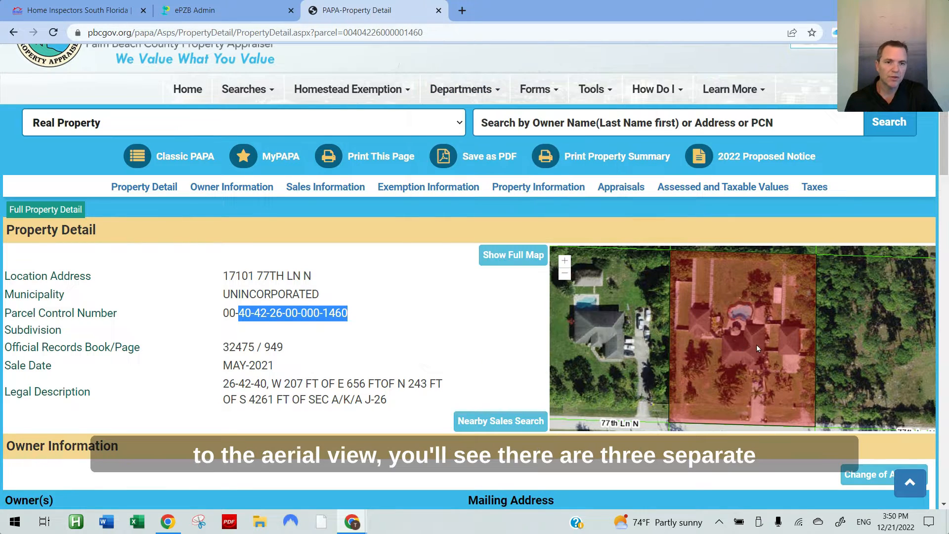
{"action": "mouse_move", "coordinate": [705, 334]}
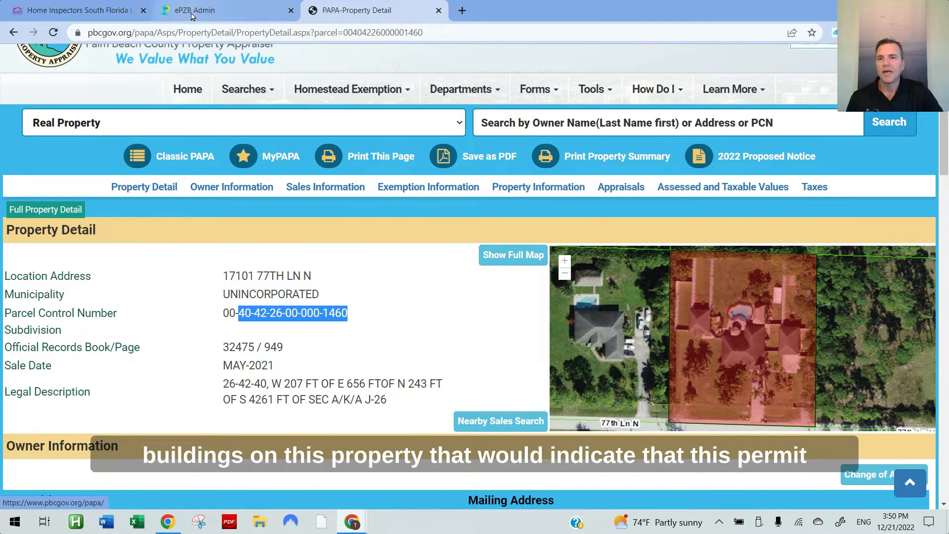
Step: Back in ePZB, rerun the PCN search and show all 30 records sorted by permit description
{"action": "left_click", "coordinate": [195, 10]}
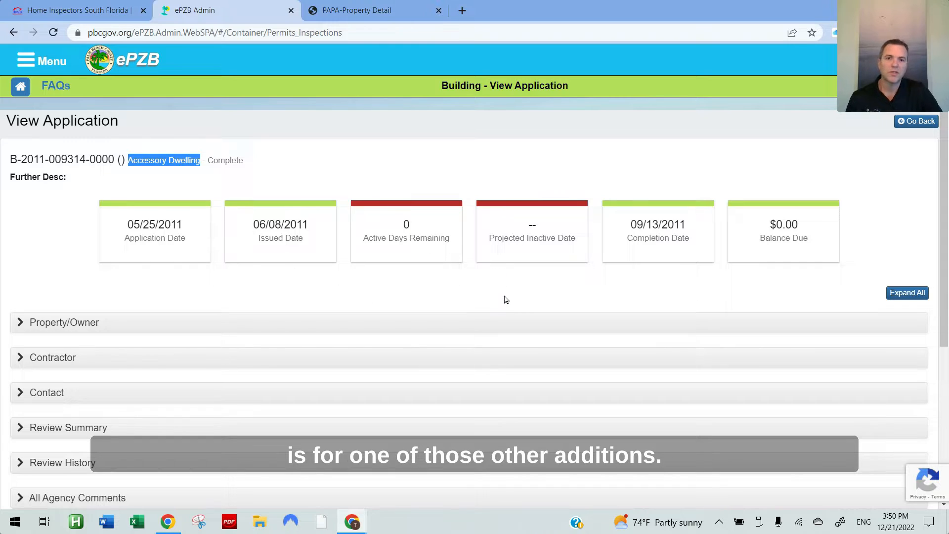
{"action": "mouse_move", "coordinate": [544, 299]}
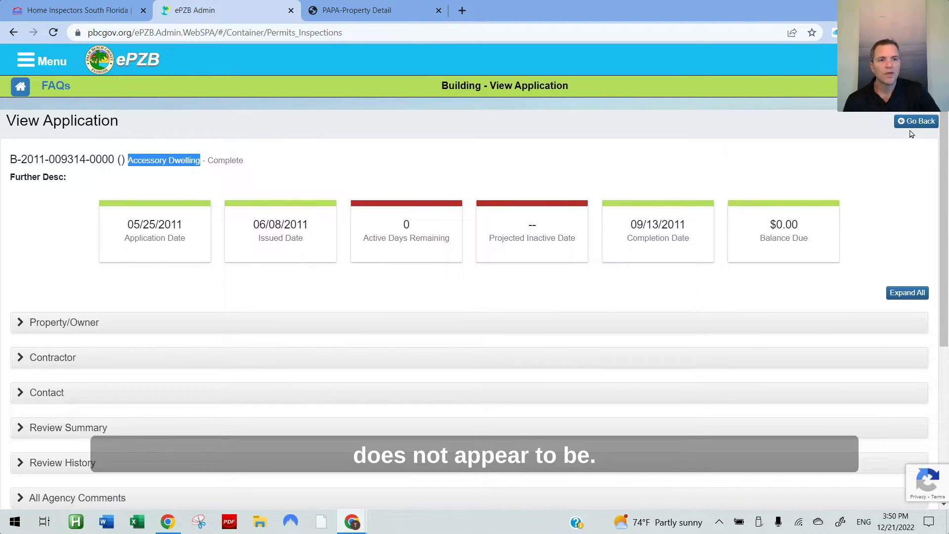
{"action": "mouse_move", "coordinate": [915, 125]}
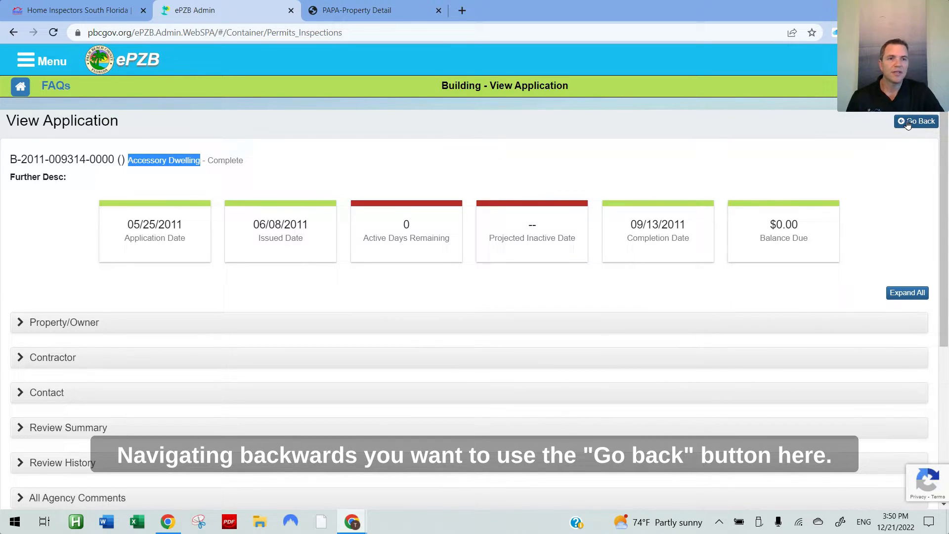
{"action": "left_click", "coordinate": [916, 121]}
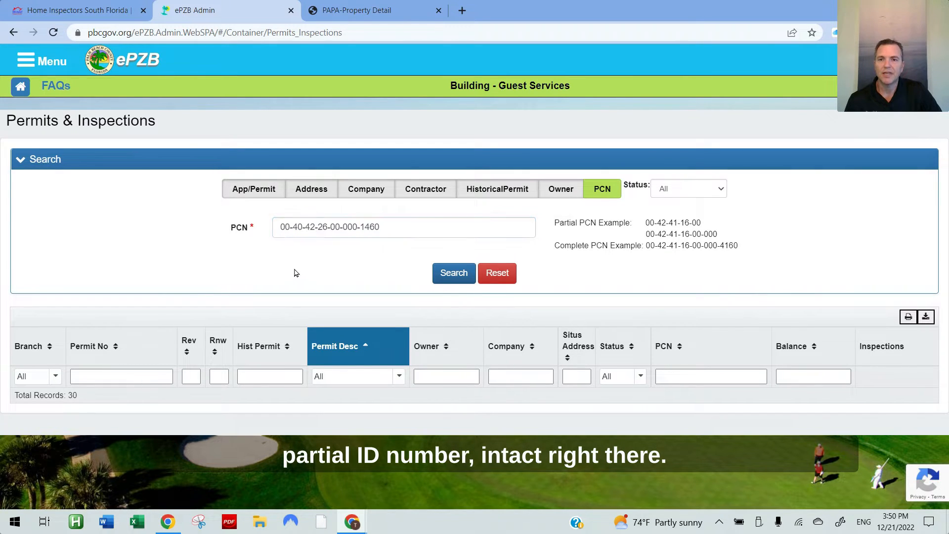
{"action": "left_click", "coordinate": [454, 273]}
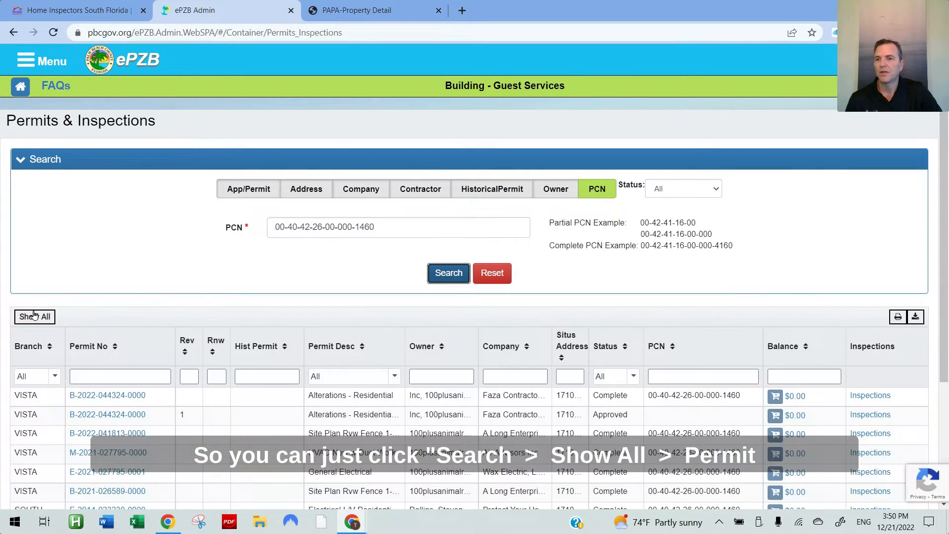
{"action": "left_click", "coordinate": [35, 317]}
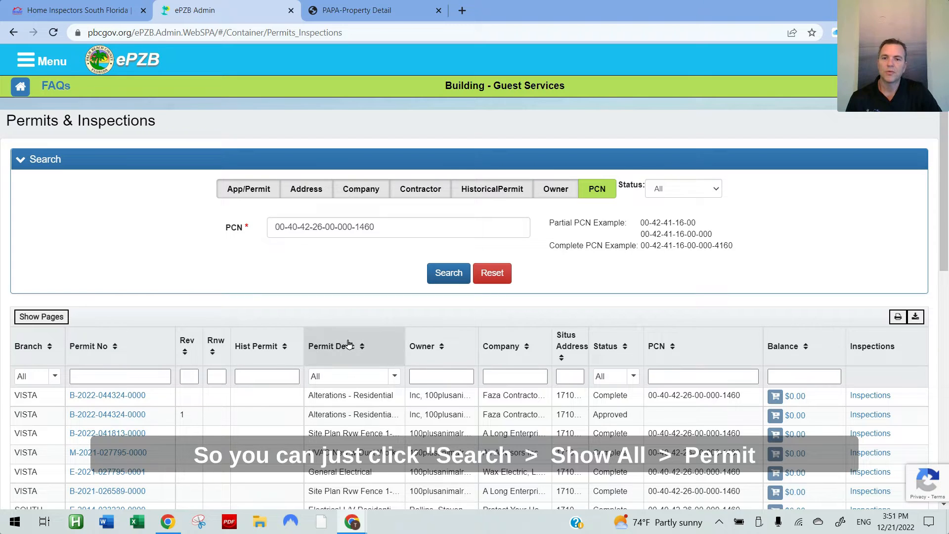
{"action": "scroll", "scroll_direction": "down", "scroll_amount": 3}
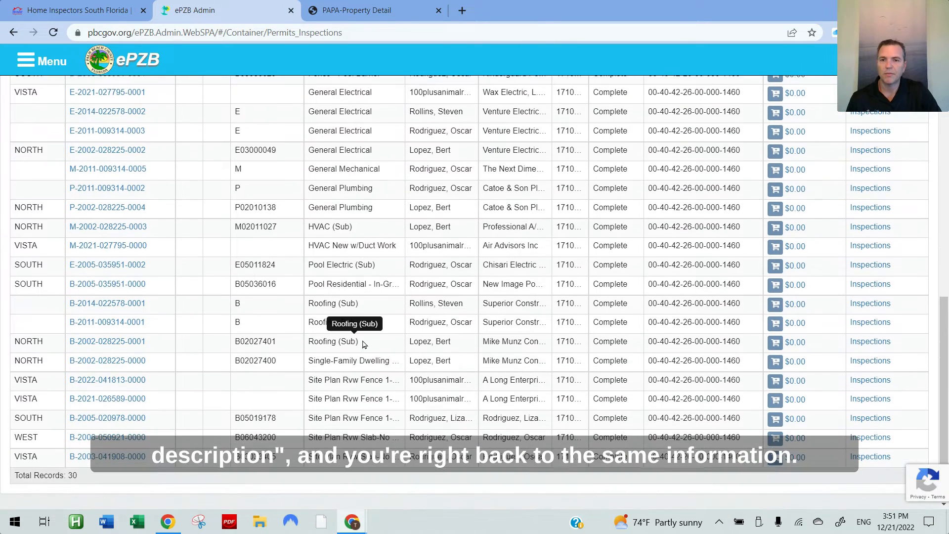
{"action": "mouse_move", "coordinate": [155, 305]}
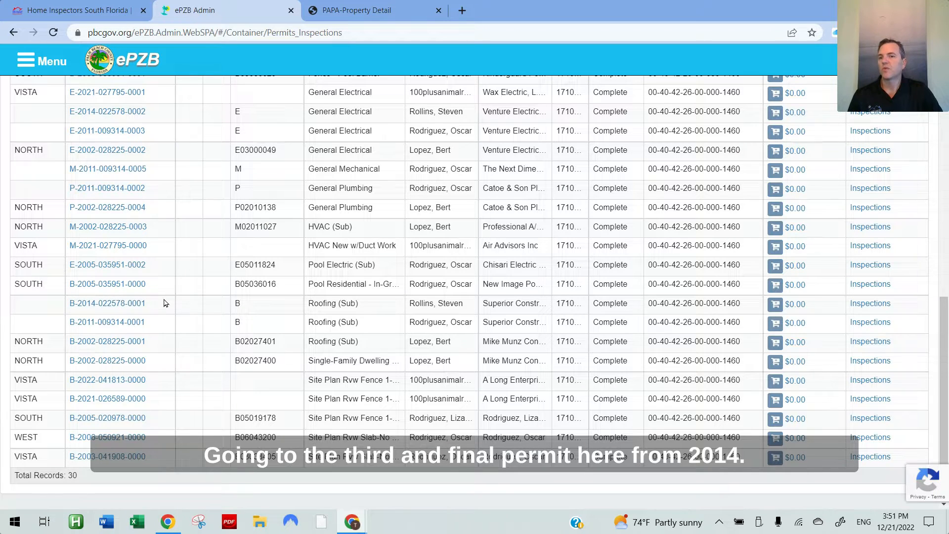
{"action": "left_click", "coordinate": [107, 303]}
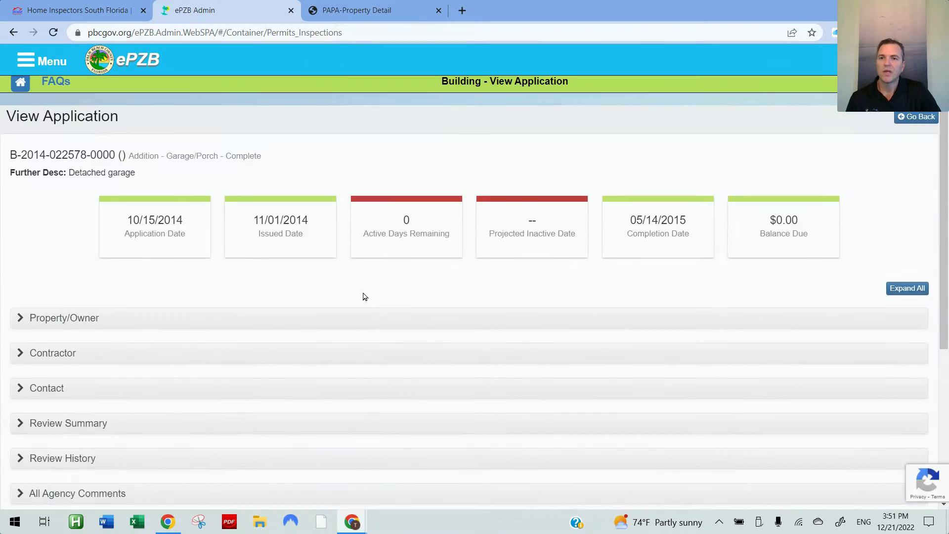
{"action": "double_click", "coordinate": [204, 160]}
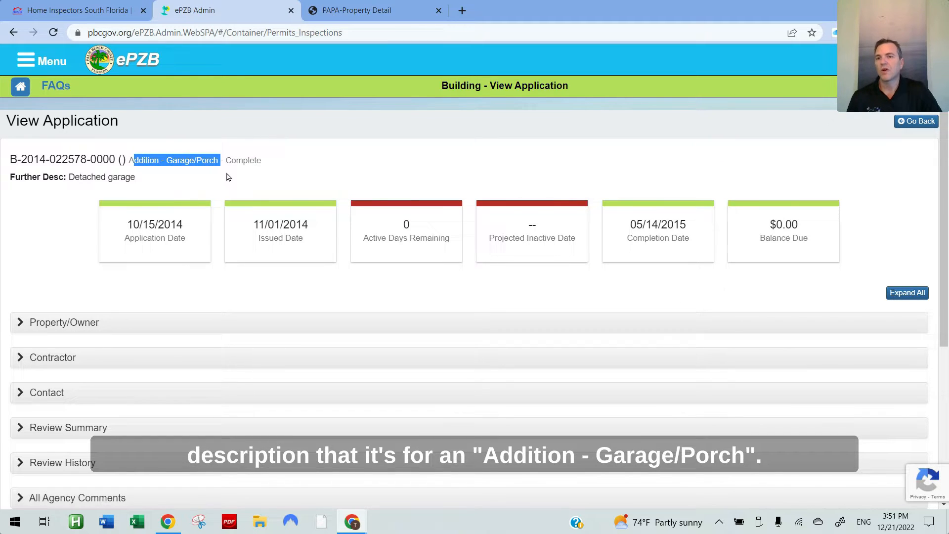
{"action": "double_click", "coordinate": [102, 177]}
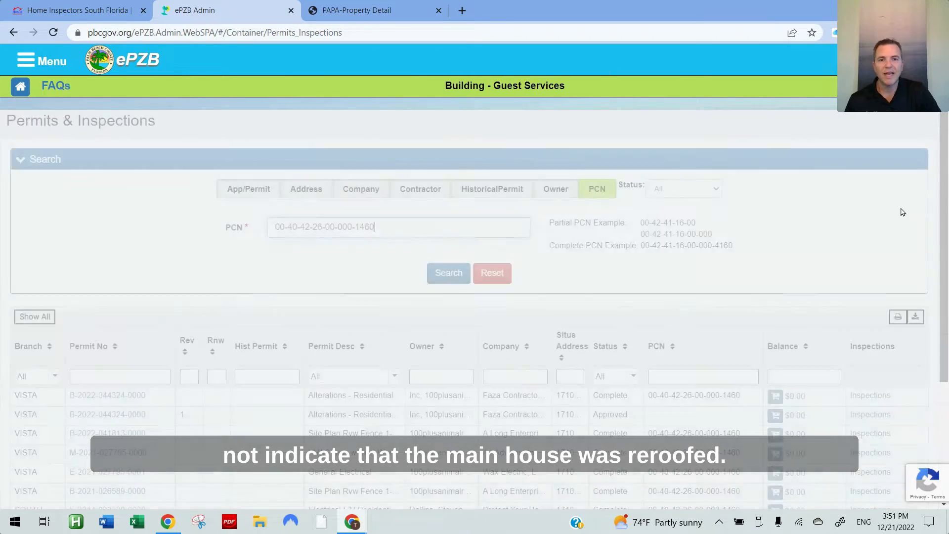
Step: Rerun the parcel permit list sorted by description, then switch to the HomeStar homepage
{"action": "left_click", "coordinate": [454, 273]}
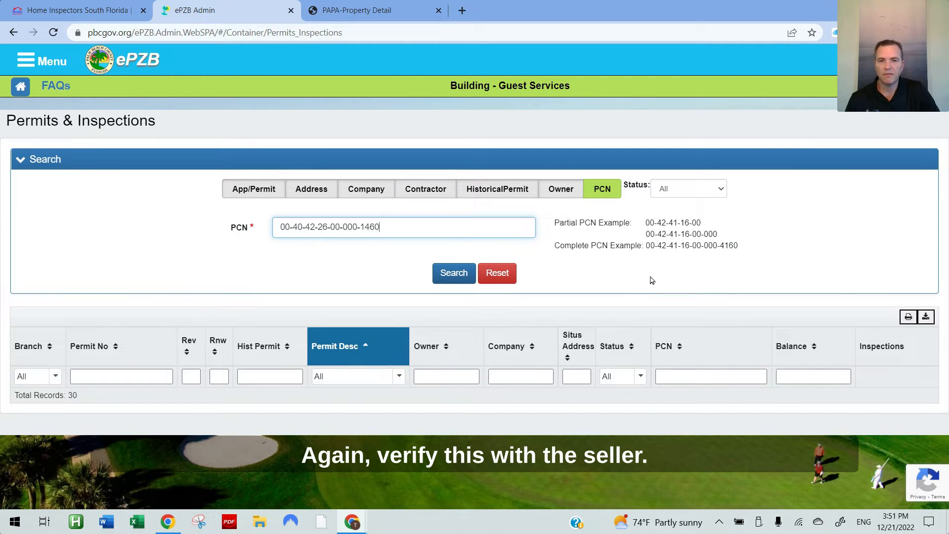
{"action": "left_click", "coordinate": [454, 273]}
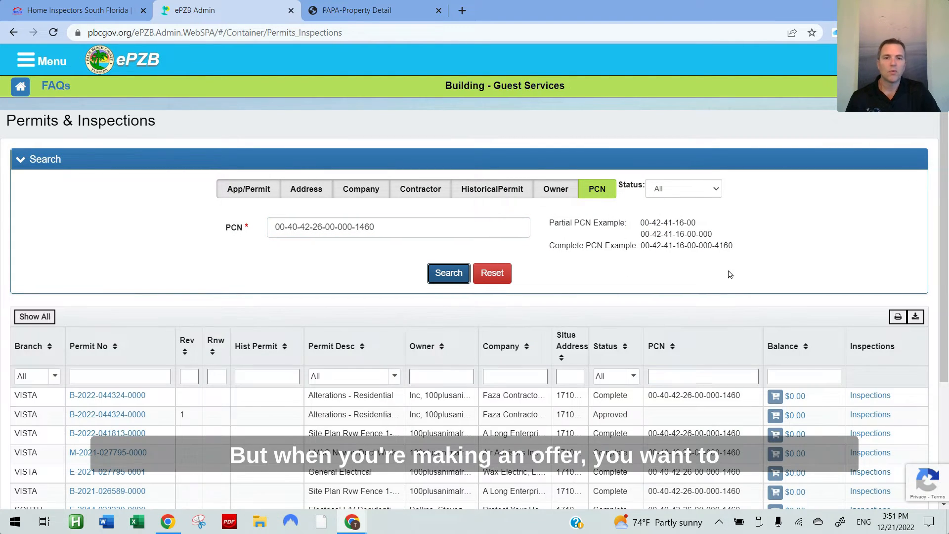
{"action": "mouse_move", "coordinate": [745, 261]}
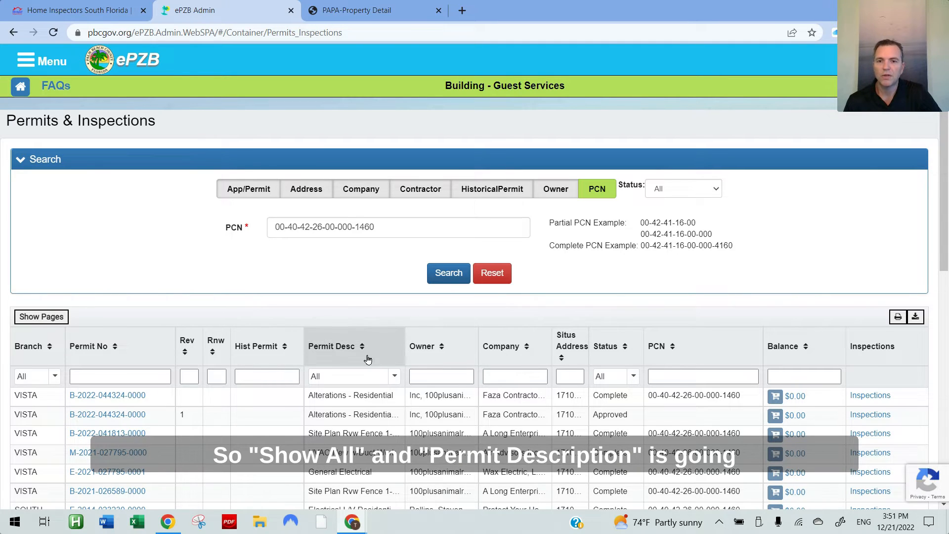
{"action": "scroll", "scroll_direction": "down", "scroll_amount": 3}
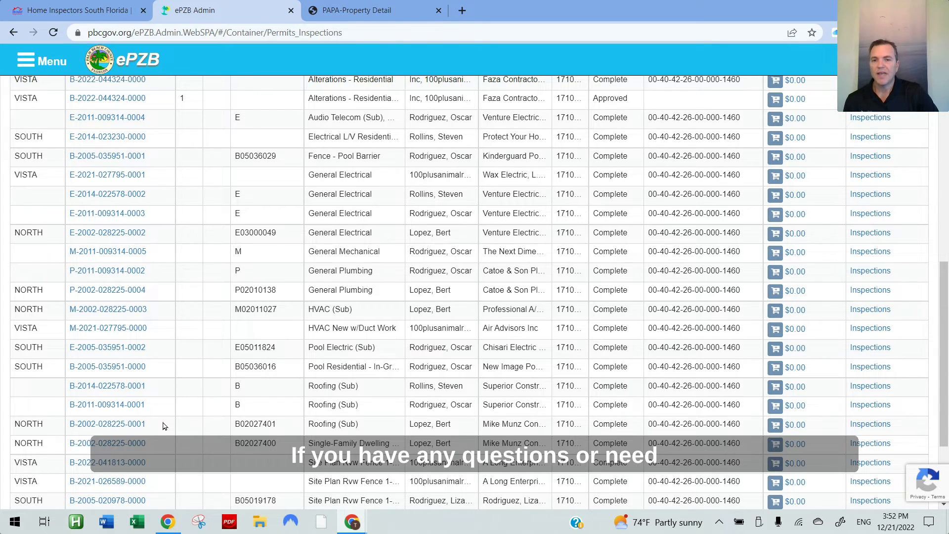
{"action": "scroll", "scroll_direction": "up", "scroll_amount": 3}
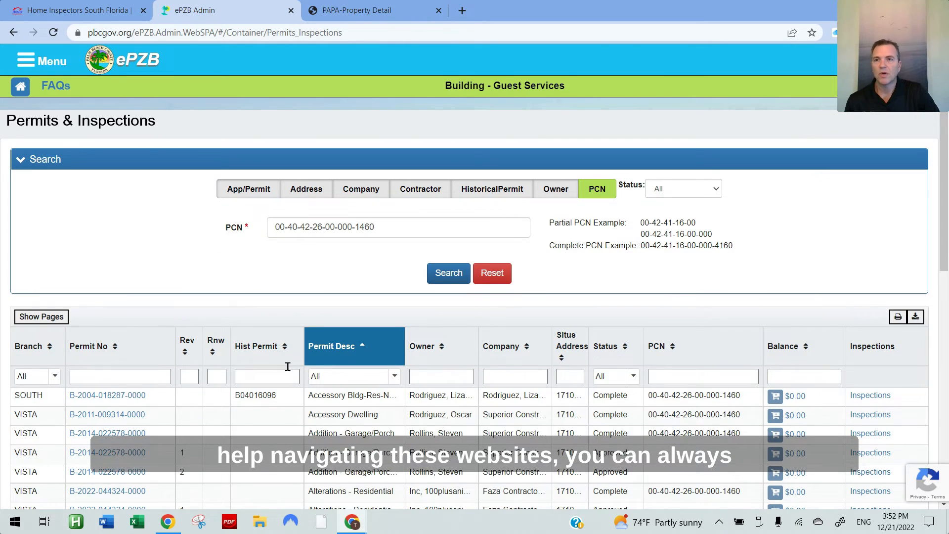
{"action": "left_click", "coordinate": [73, 10]}
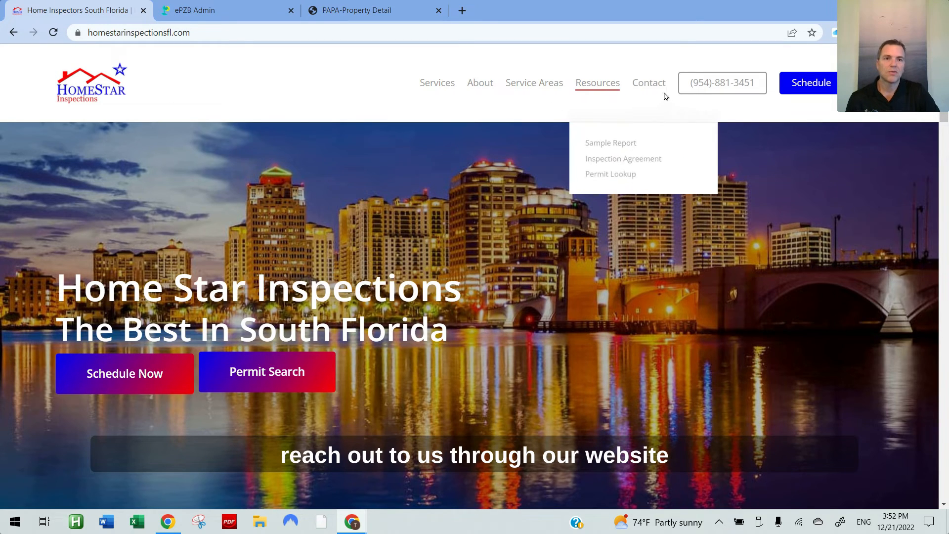
{"action": "mouse_move", "coordinate": [290, 103]}
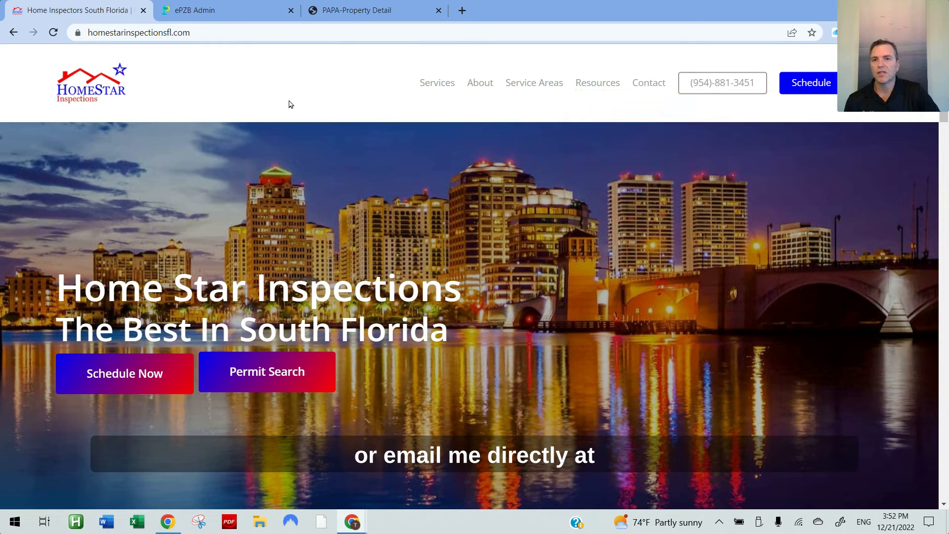